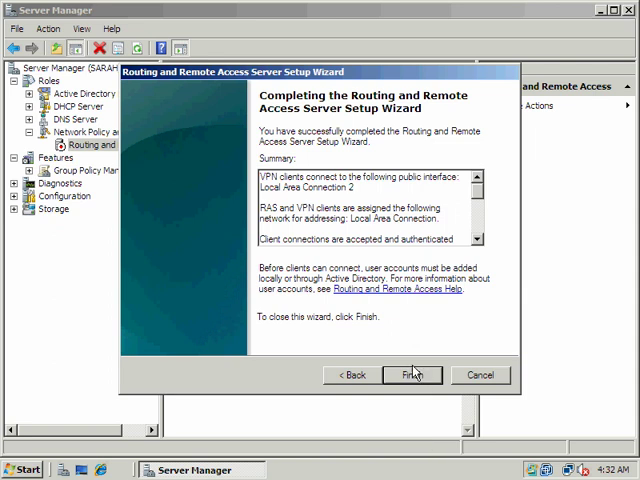
mouse_move(378, 314)
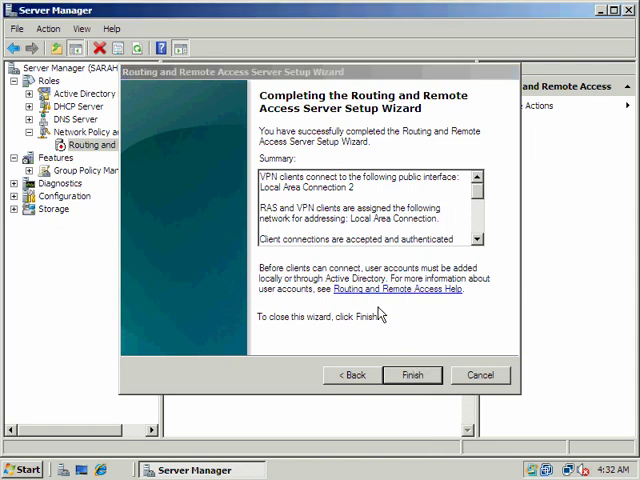
Finish the Routing and Remote Access Setup Wizard so RRAS is configured on this server
left_click(412, 374)
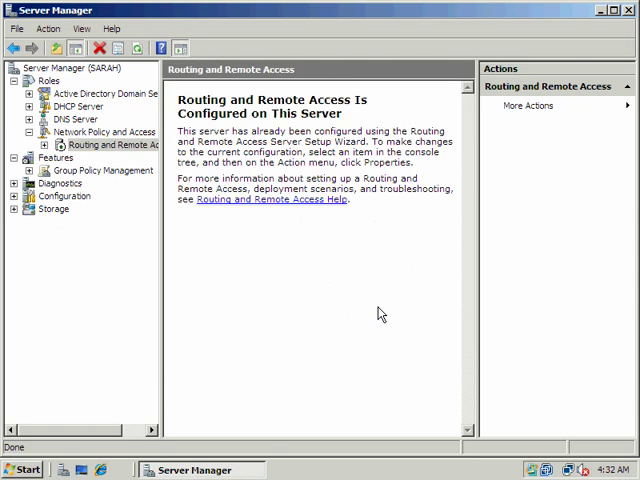
mouse_move(174, 326)
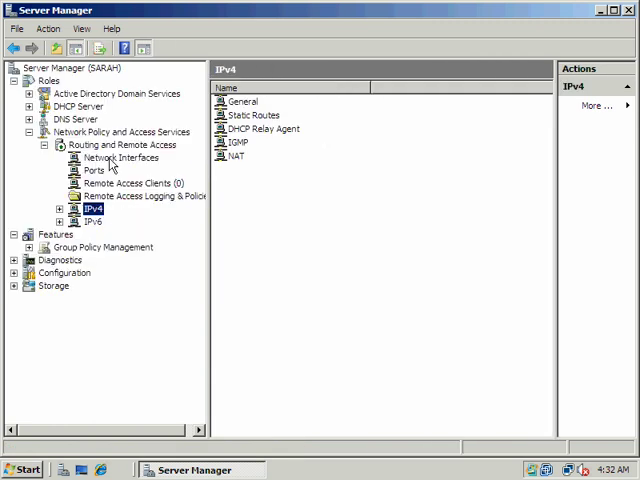
Review Network Interfaces and Local Area Connection 2's context menu without changes, then select Ports
left_click(122, 158)
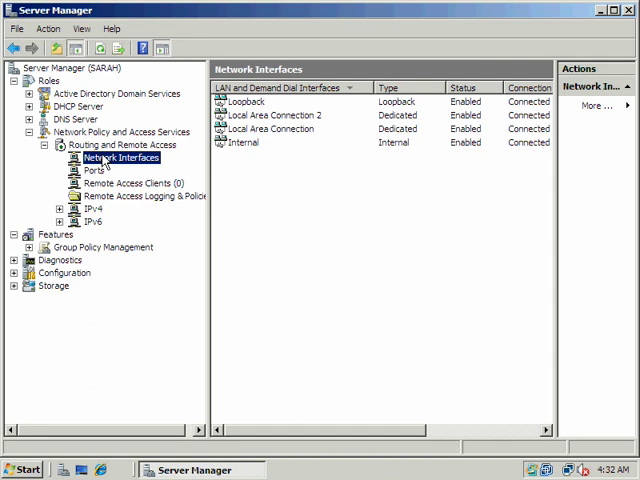
mouse_move(330, 170)
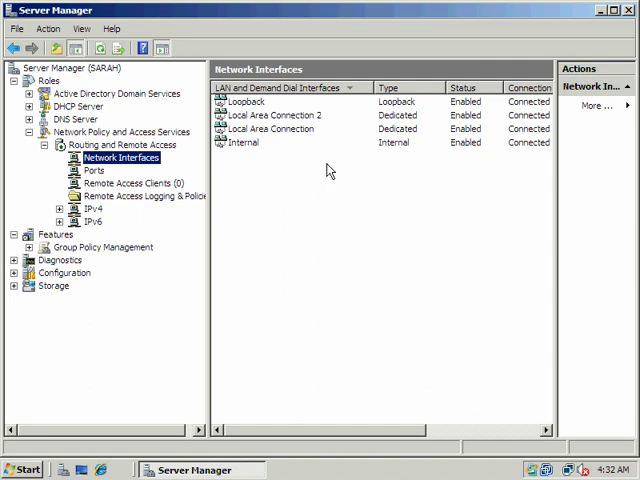
left_click(275, 115)
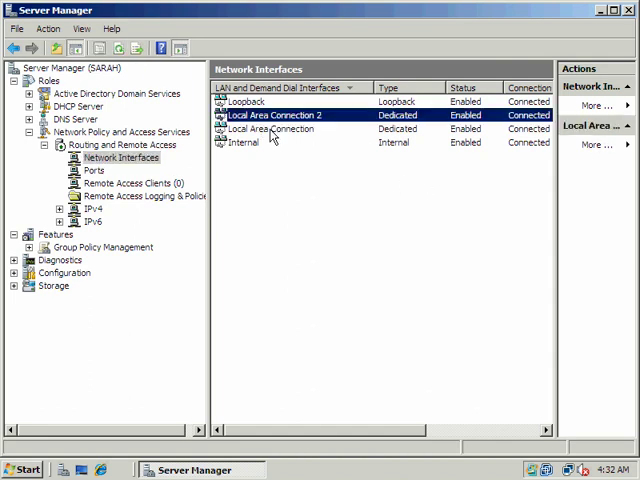
right_click(275, 115)
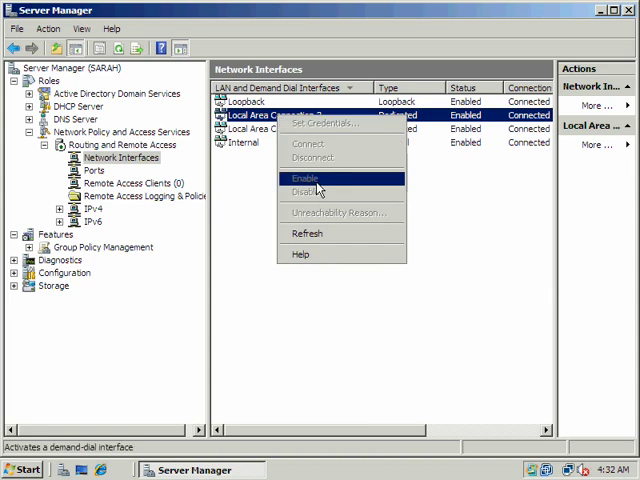
left_click(305, 178)
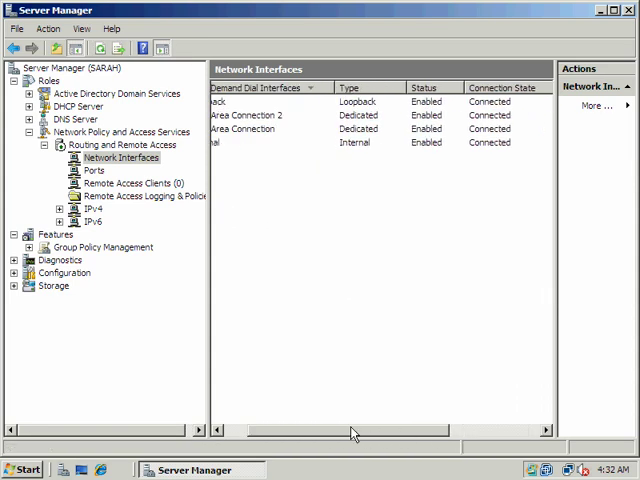
left_click(94, 170)
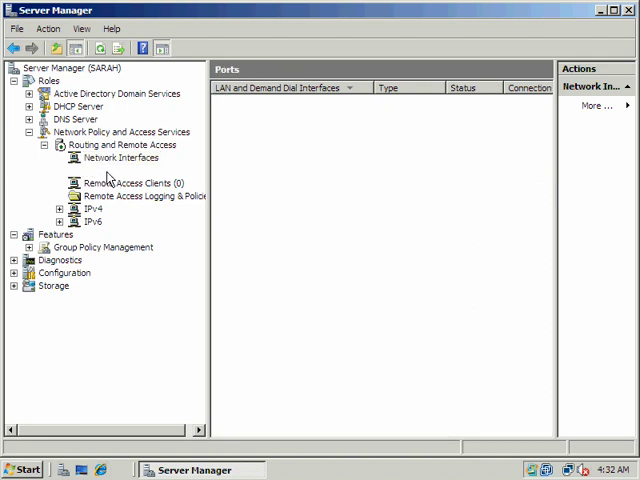
left_click(94, 170)
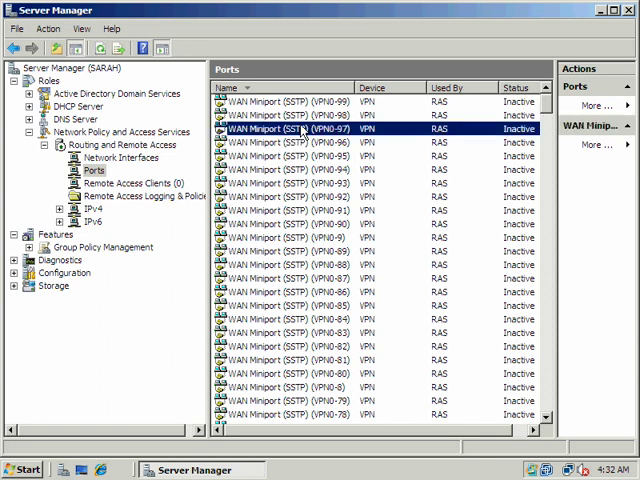
double_click(300, 128)
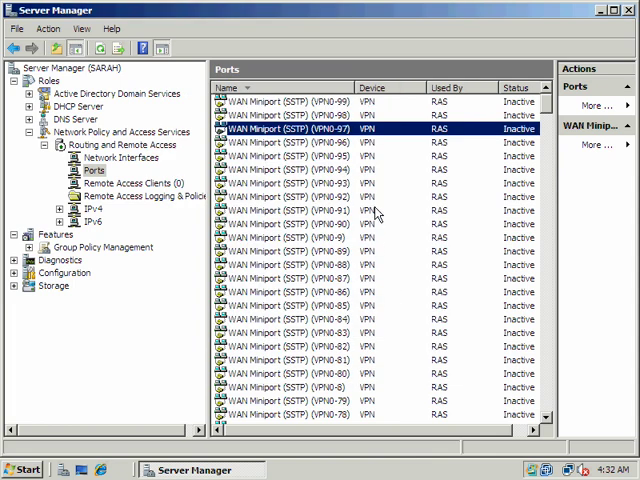
scroll("down", 3)
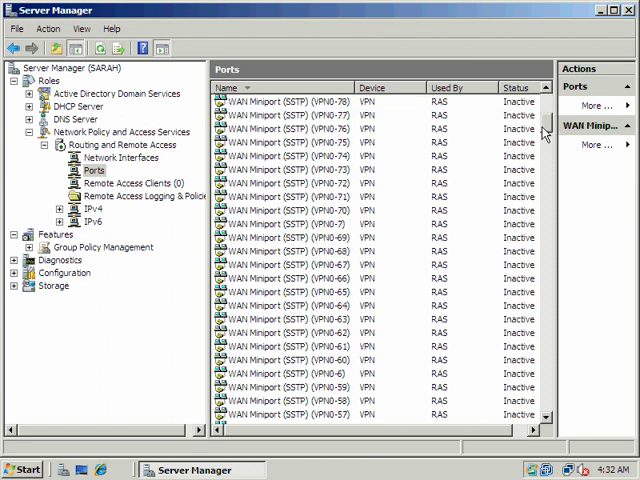
scroll("down", 3)
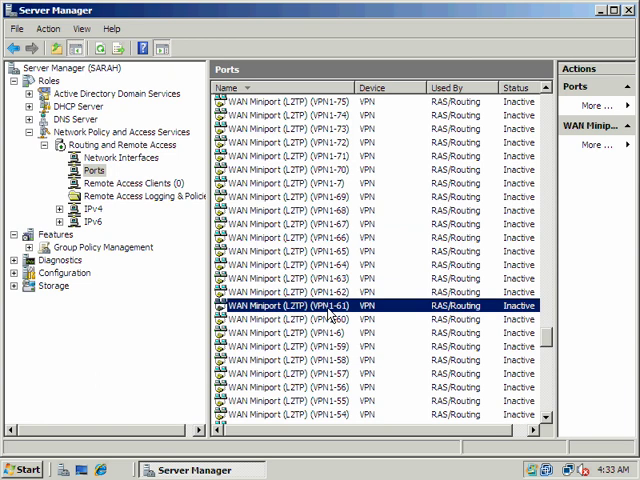
mouse_move(228, 230)
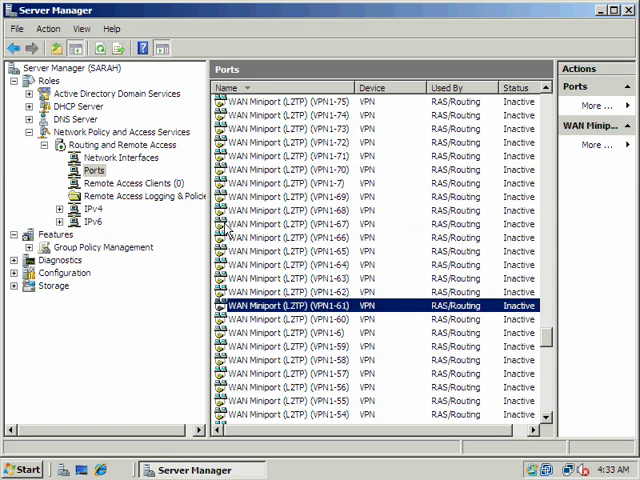
mouse_move(400, 203)
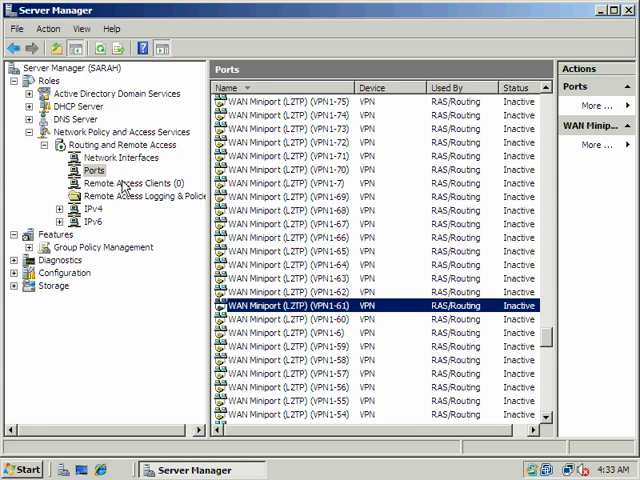
View Remote Access Clients (none), then bring up Remote Access Logging & Policies' Launch NPS option
left_click(132, 183)
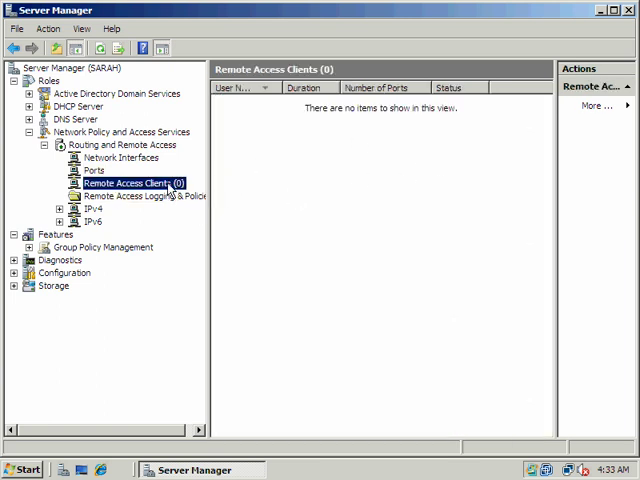
right_click(124, 183)
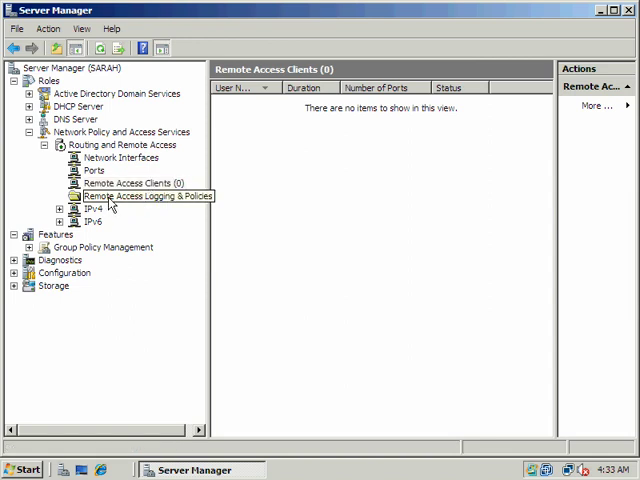
left_click(140, 195)
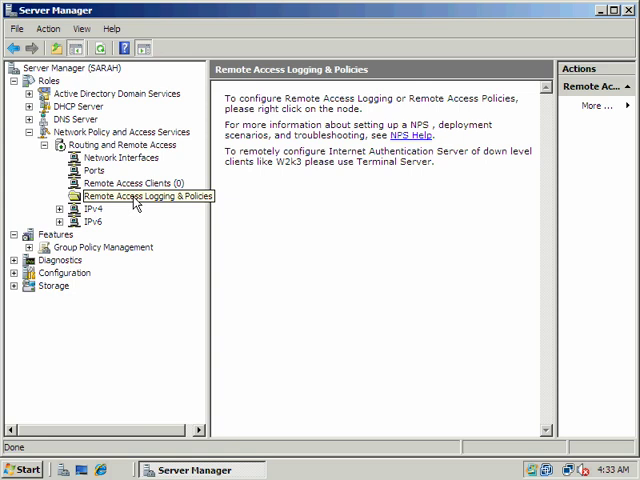
right_click(135, 195)
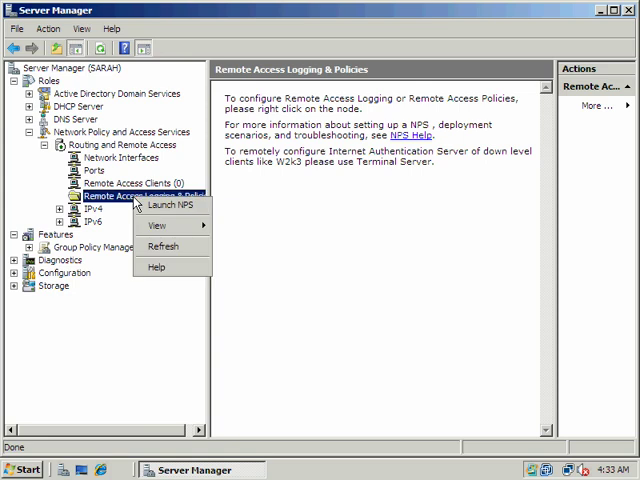
mouse_move(170, 205)
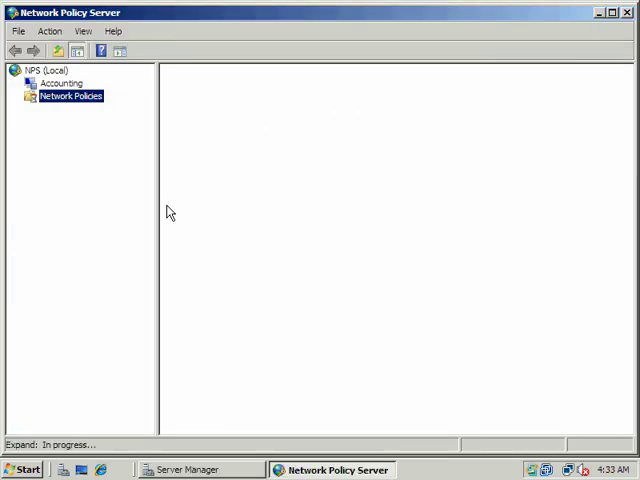
Start a new network policy named 'NEW RAP Policy' and advance to Specify Conditions
left_click(71, 96)
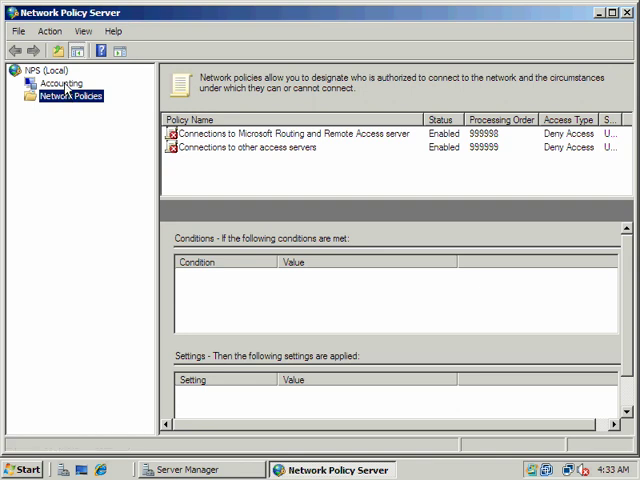
right_click(68, 95)
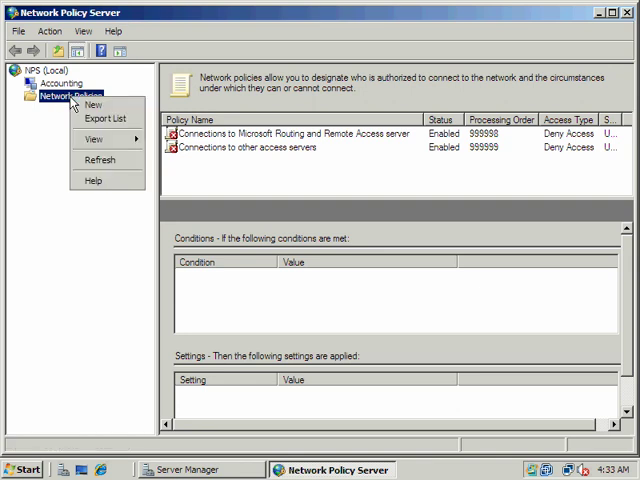
left_click(92, 104)
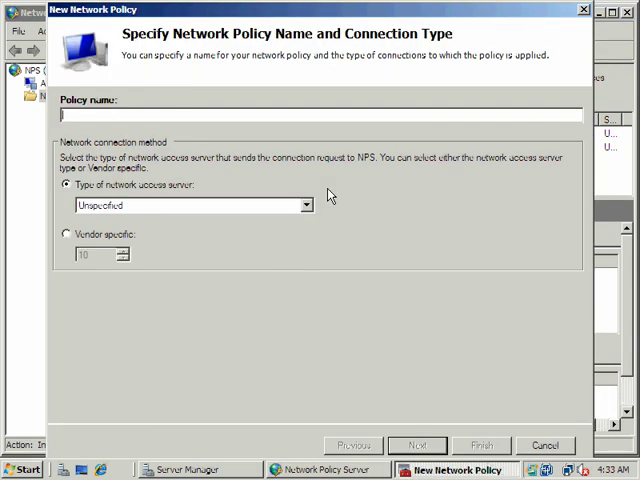
type("NEw pol")
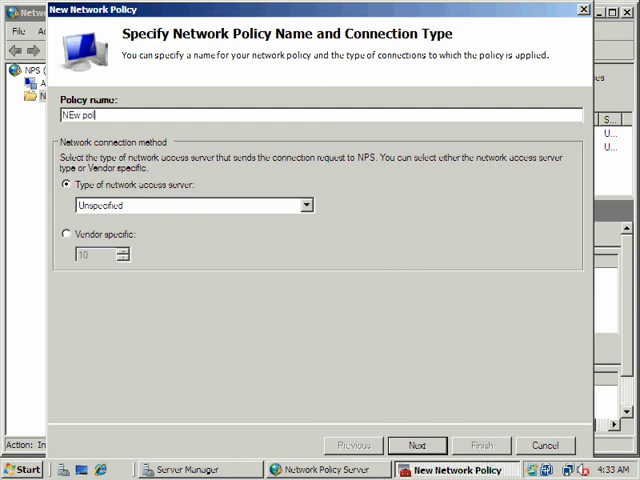
key("BackSpace")
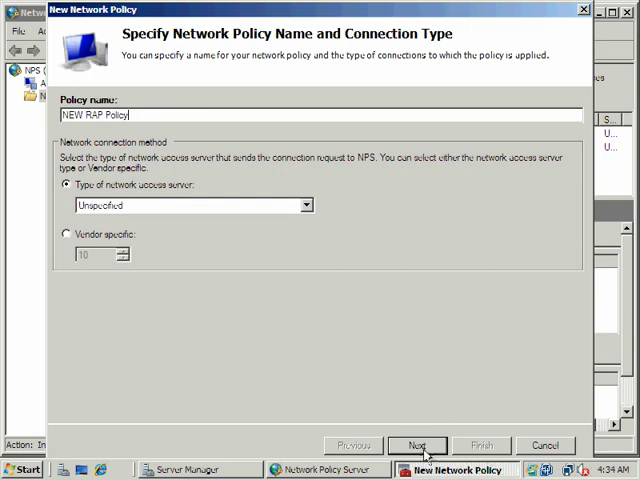
left_click(417, 445)
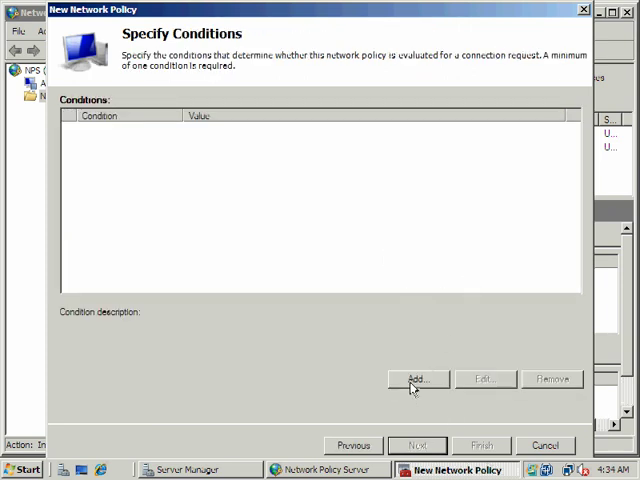
Add a Windows Groups condition requiring membership in PIRATES\Domain Users
left_click(417, 379)
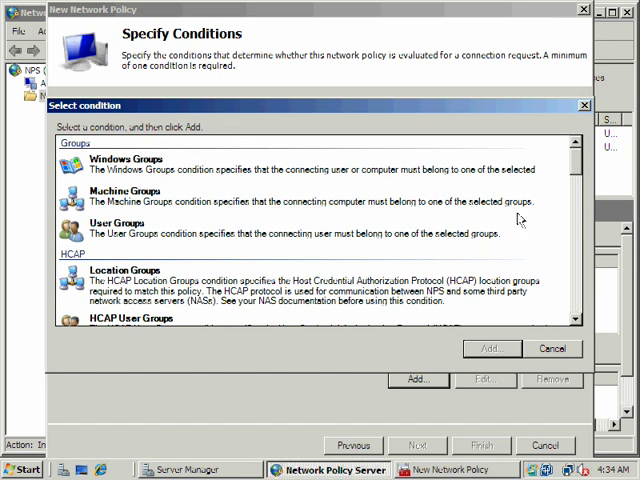
scroll("down", 3)
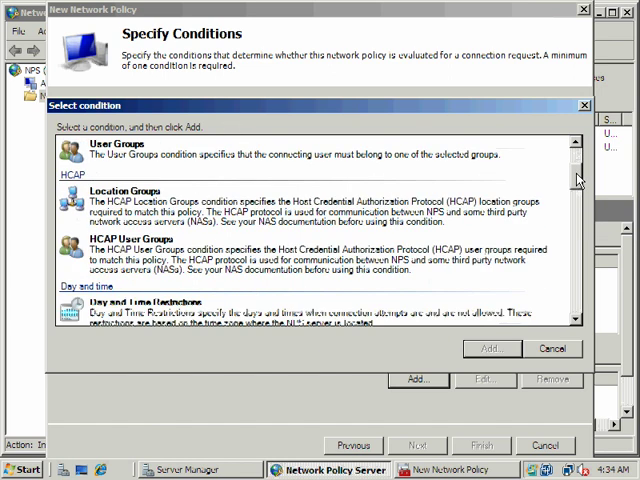
scroll("up", 3)
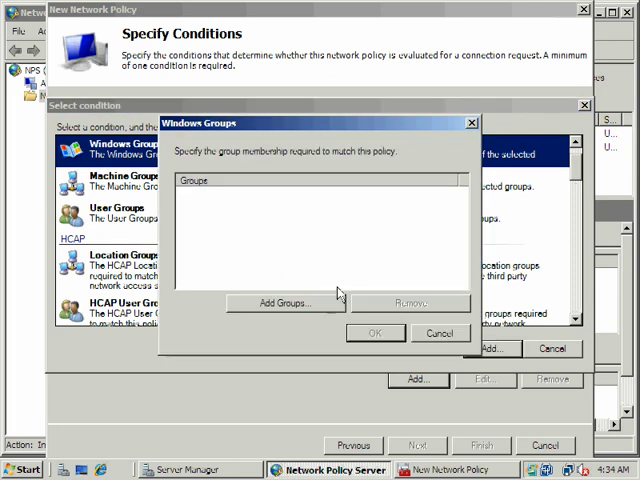
left_click(284, 303)
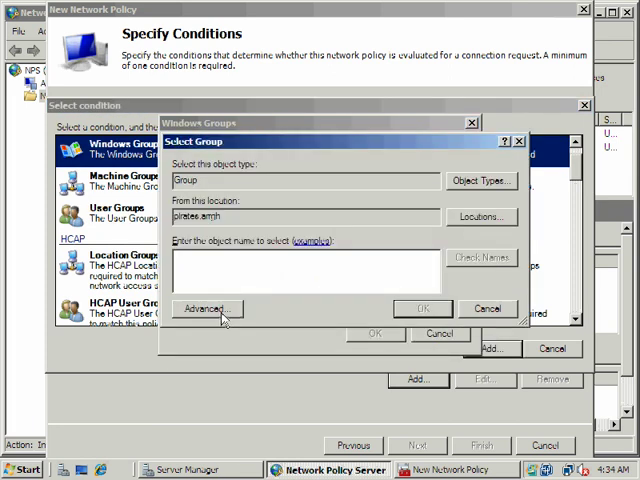
left_click(206, 308)
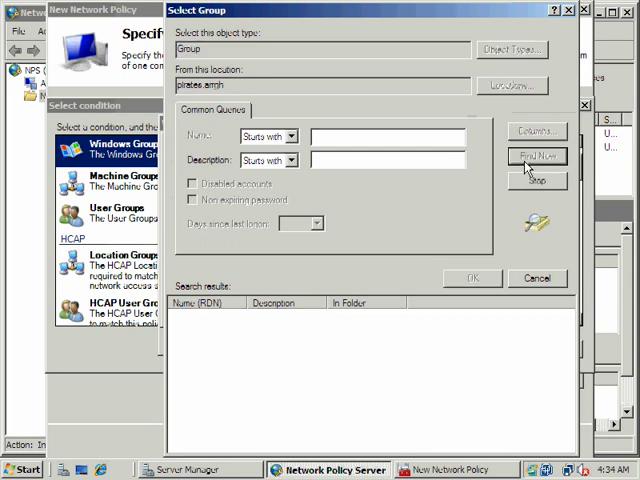
left_click(537, 155)
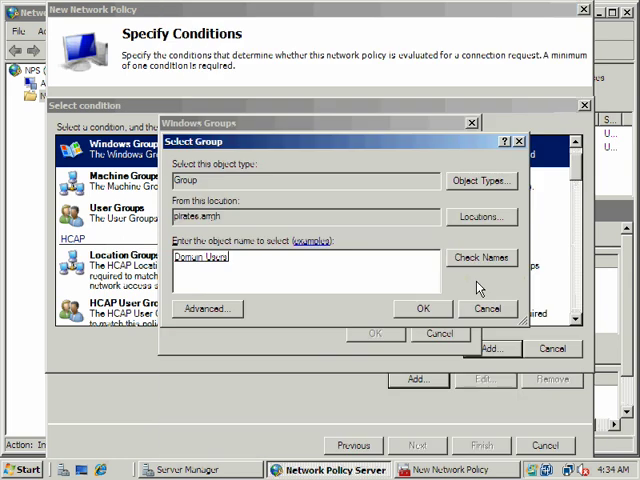
left_click(422, 308)
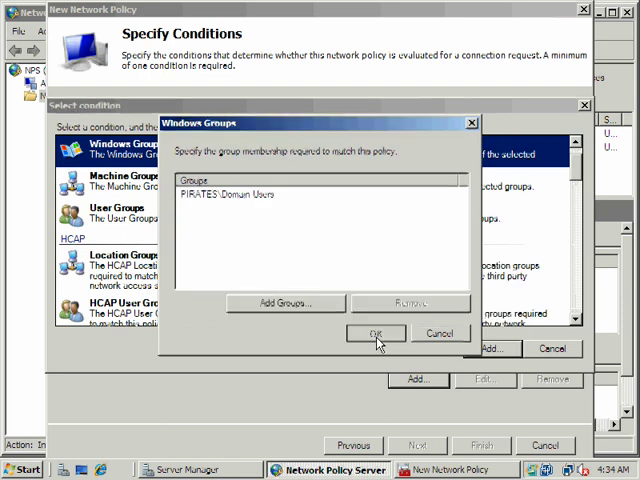
left_click(376, 333)
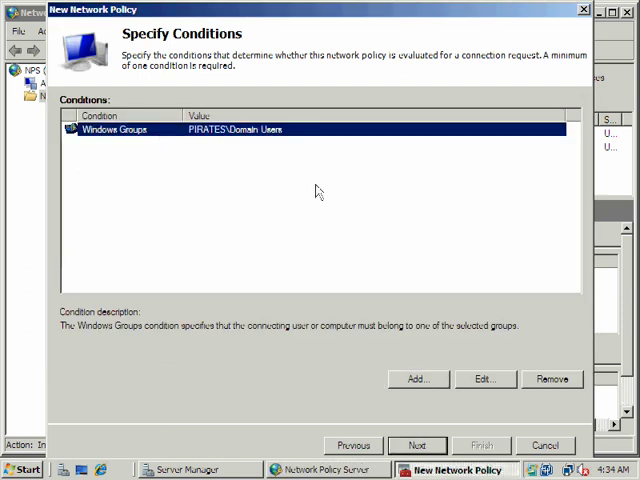
mouse_move(386, 150)
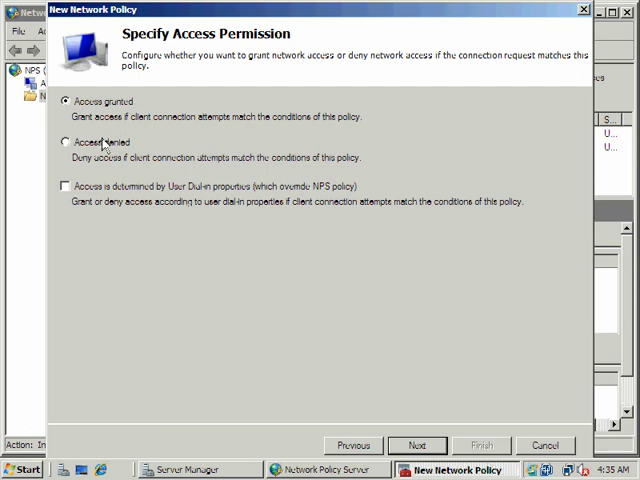
Keep Access granted and move past the permission and constraints pages
left_click(417, 445)
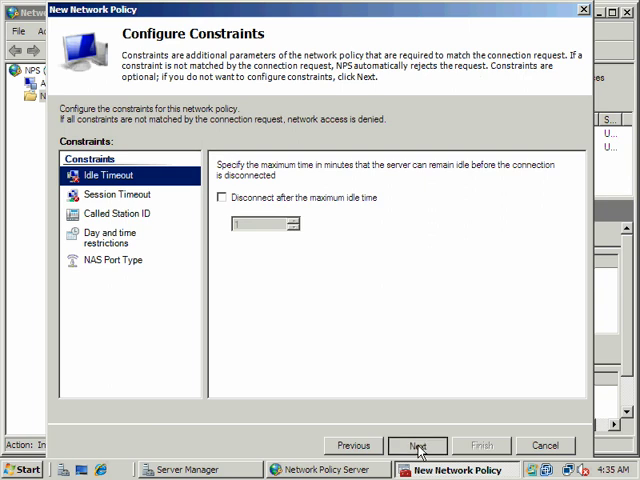
left_click(417, 445)
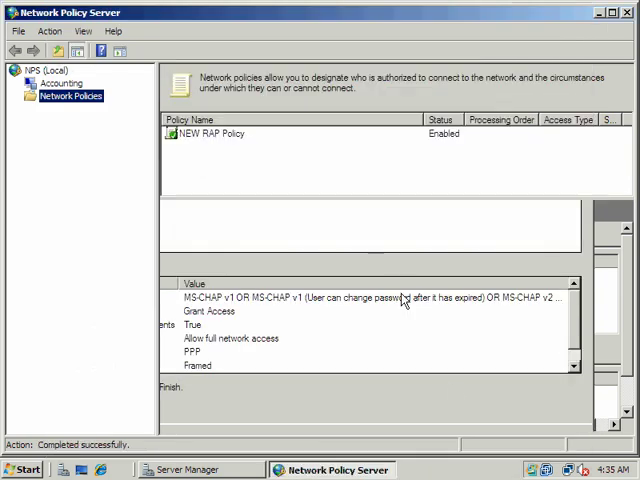
Delete NEW RAP Policy and set the Routing and Remote Access server policy to Grant access
left_click(215, 133)
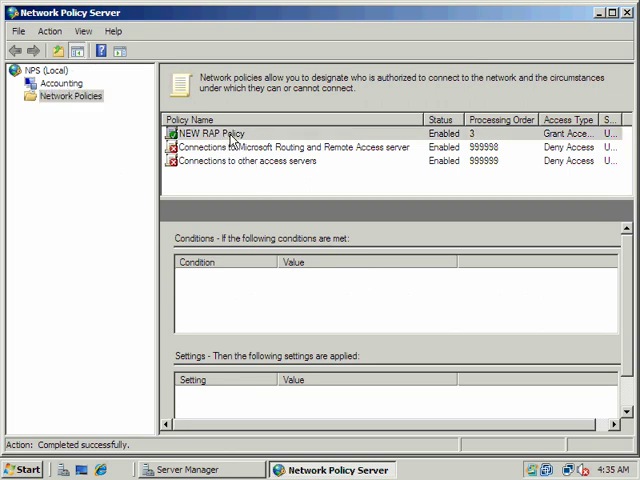
right_click(205, 133)
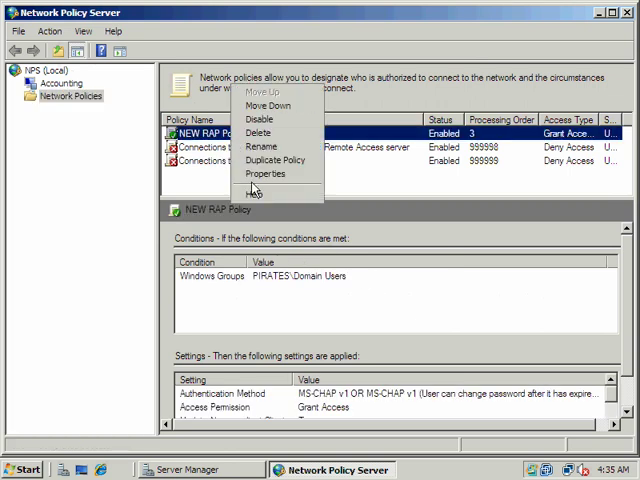
left_click(260, 133)
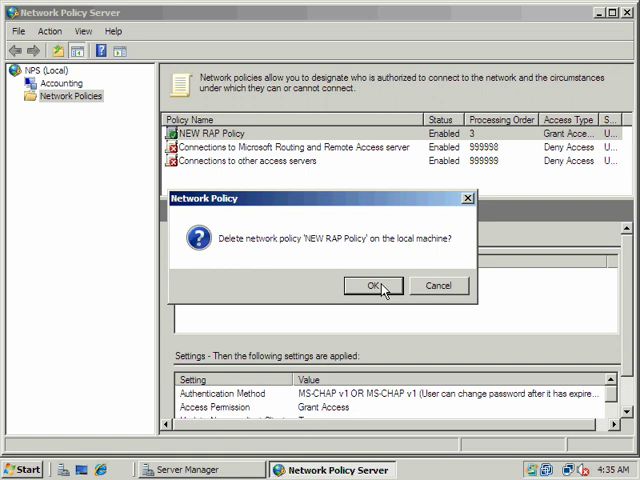
left_click(374, 286)
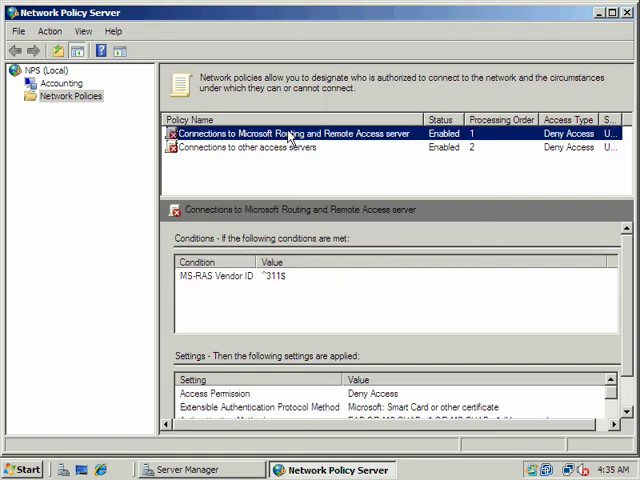
double_click(300, 133)
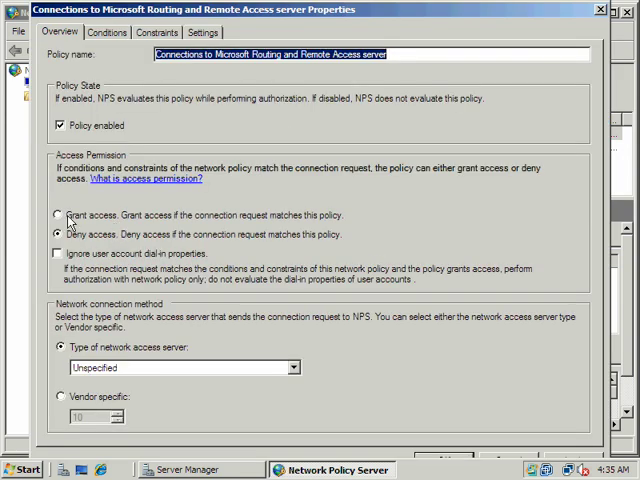
left_click(60, 215)
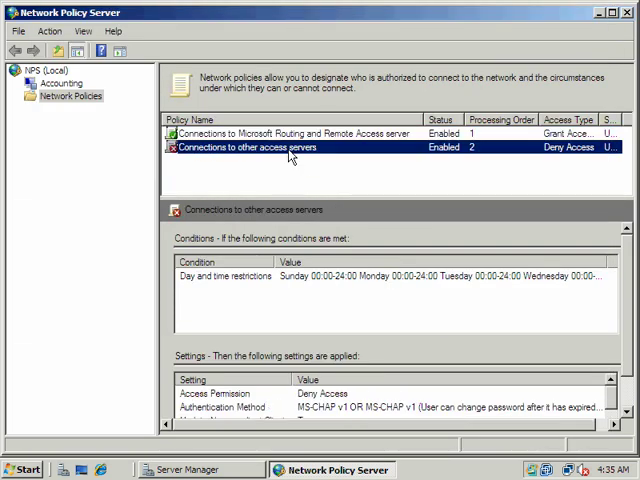
Set 'Connections to other access servers' to Grant access and close Network Policy Server
right_click(245, 147)
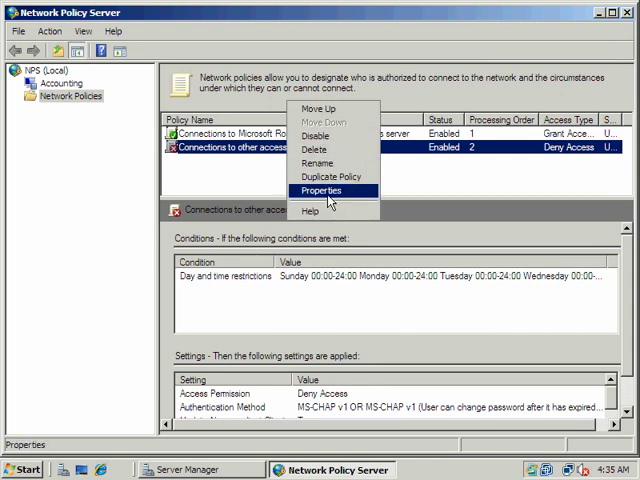
left_click(322, 190)
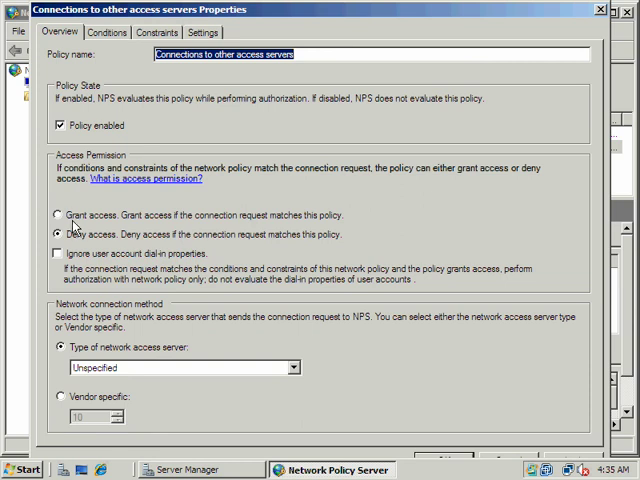
left_click(59, 215)
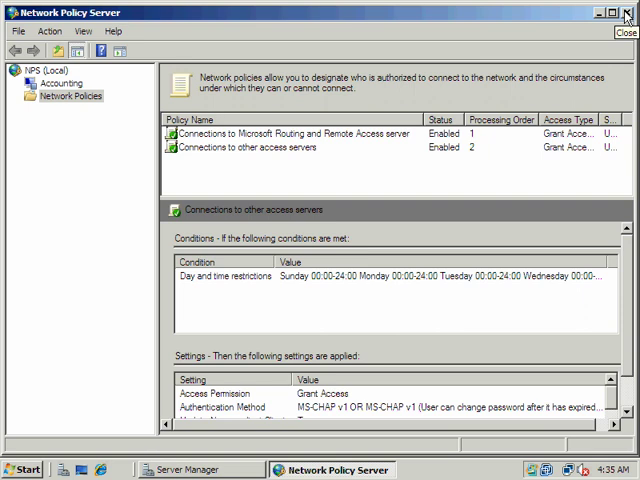
left_click(628, 12)
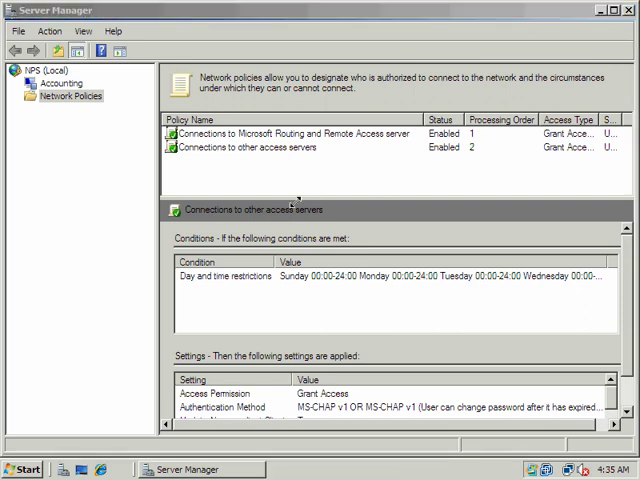
Minimize Server Manager, launch Active Directory Users and Computers, and select Administrator in pirates.arrgh Users
left_click(145, 196)
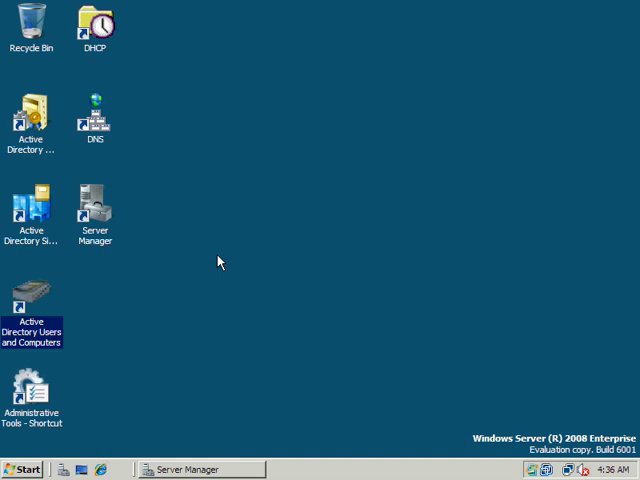
double_click(31, 305)
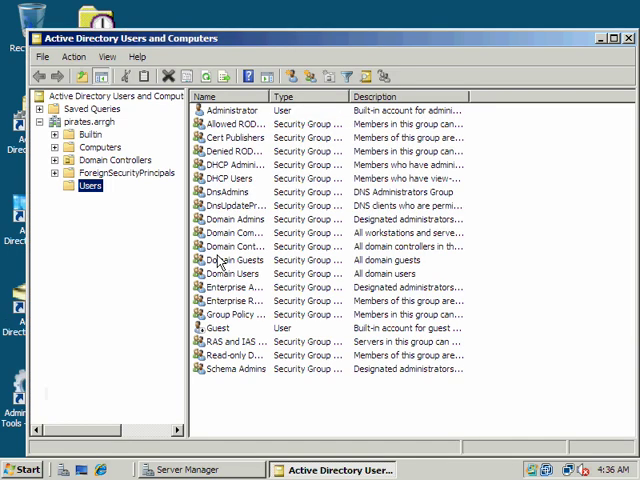
mouse_move(200, 185)
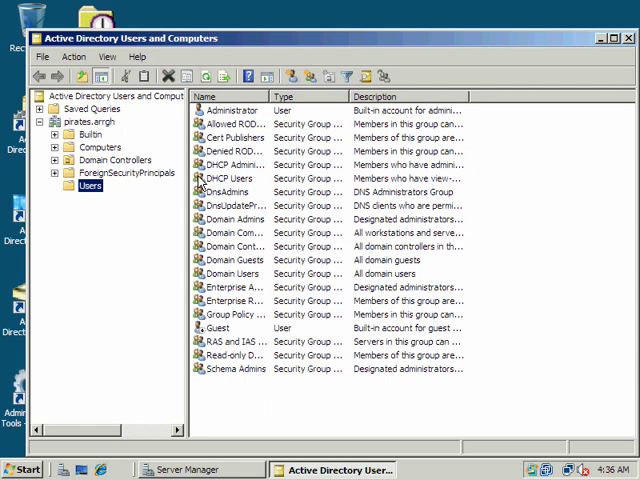
left_click(235, 355)
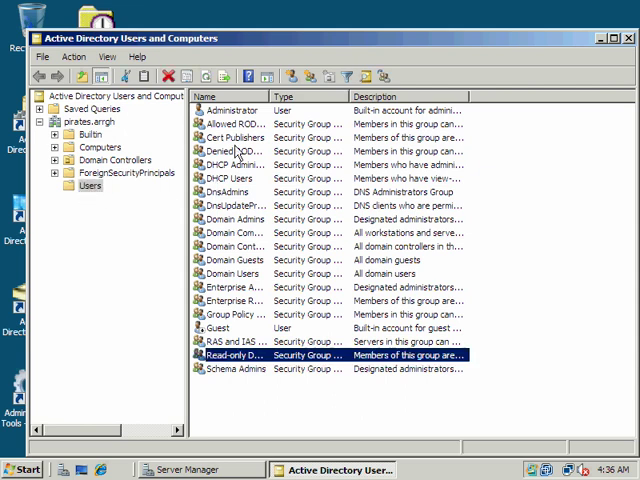
left_click(230, 110)
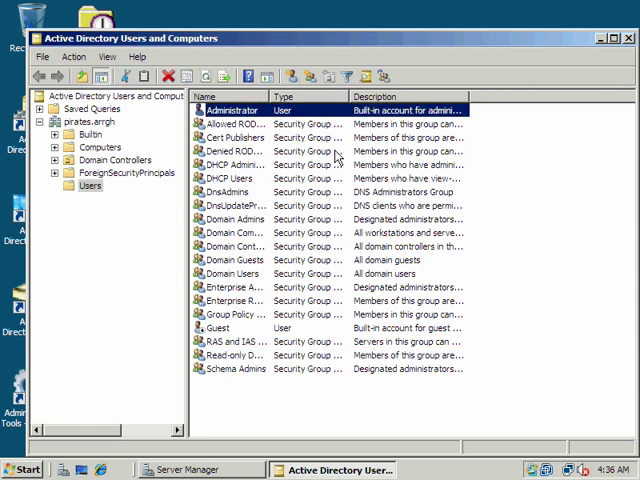
Open Administrator's properties and set dial-in network access permission to Allow access
double_click(230, 110)
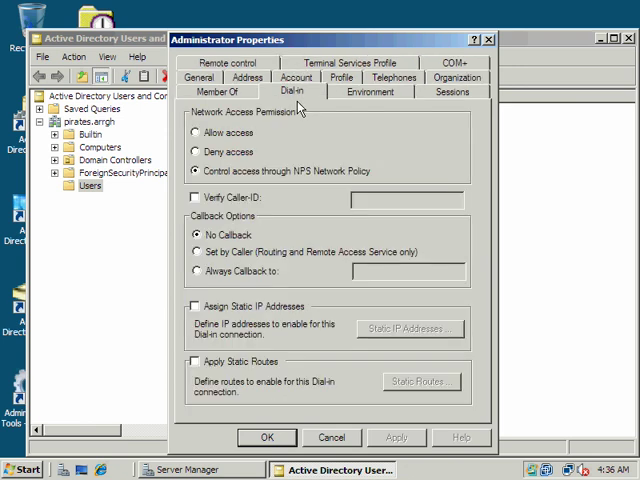
mouse_move(305, 177)
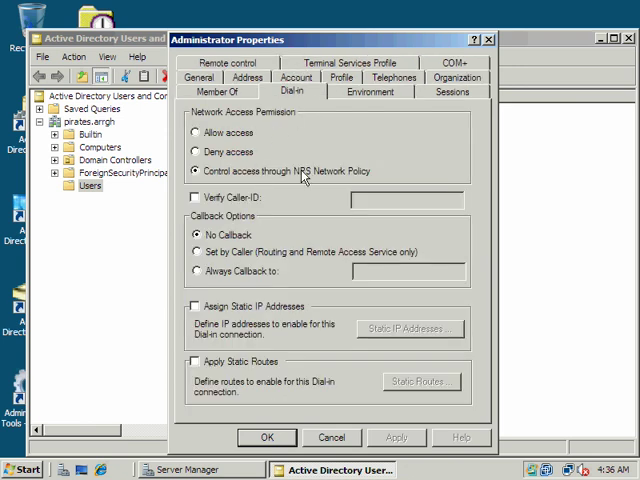
mouse_move(207, 158)
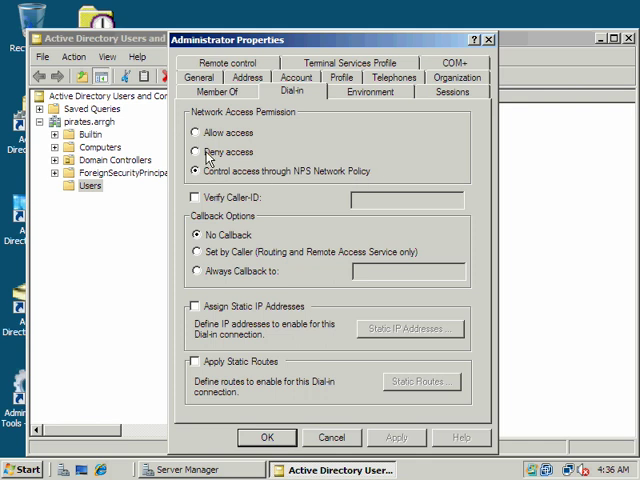
left_click(195, 152)
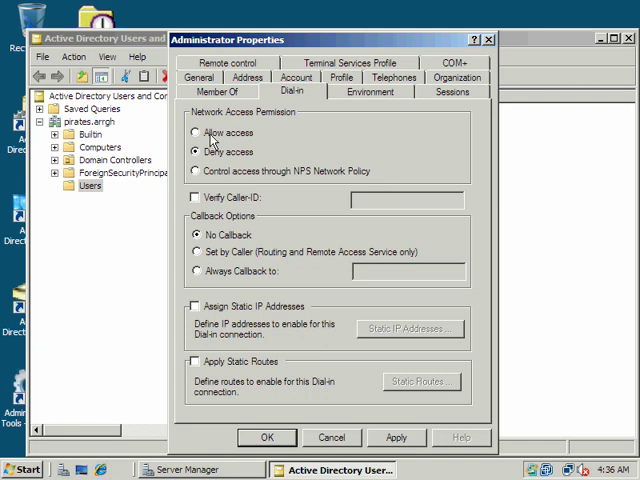
left_click(196, 133)
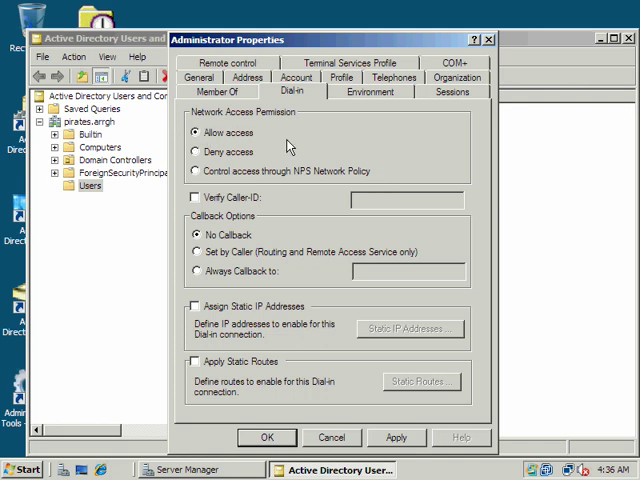
mouse_move(216, 140)
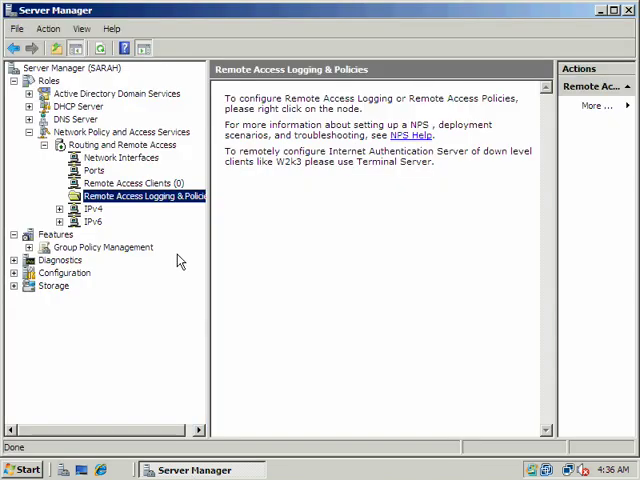
Expand the IPv4 branch and show the General interface list
left_click(92, 209)
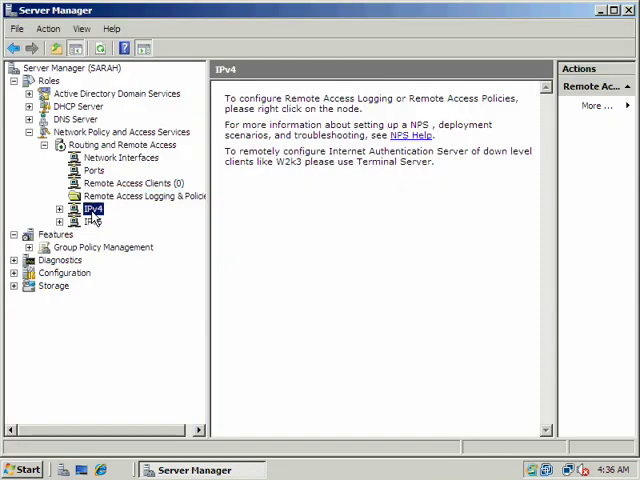
left_click(60, 208)
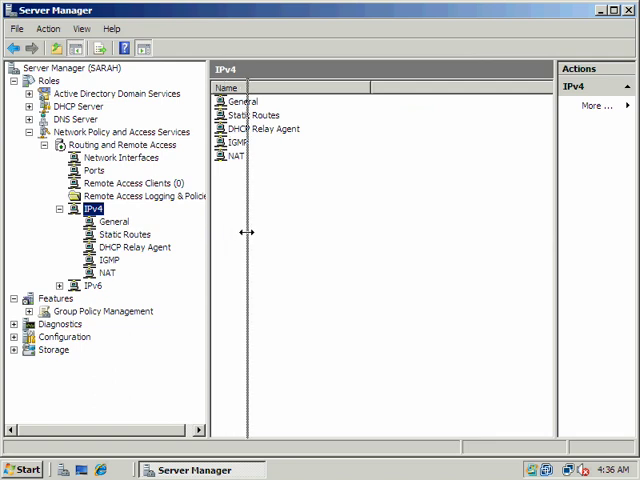
right_click(97, 208)
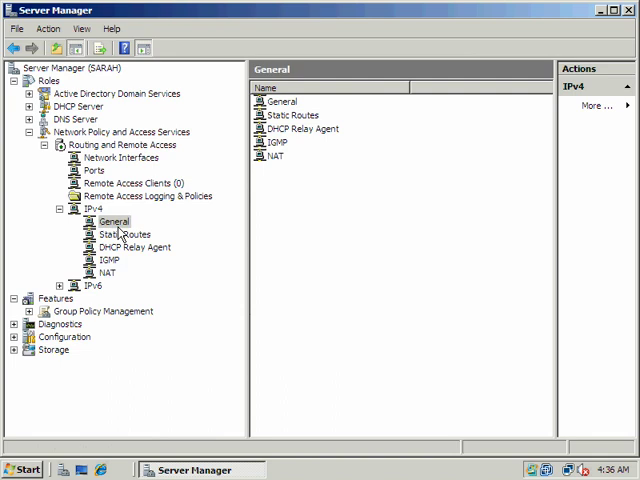
Cancel adding a new routing protocol and scroll right to see interface IPs and byte counts
right_click(113, 220)
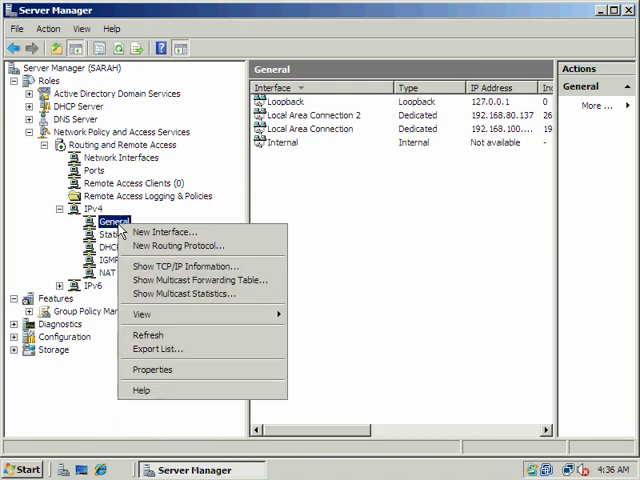
mouse_move(167, 232)
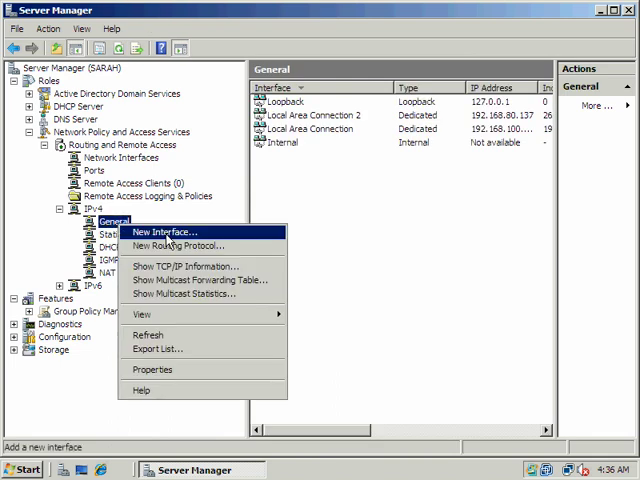
mouse_move(178, 245)
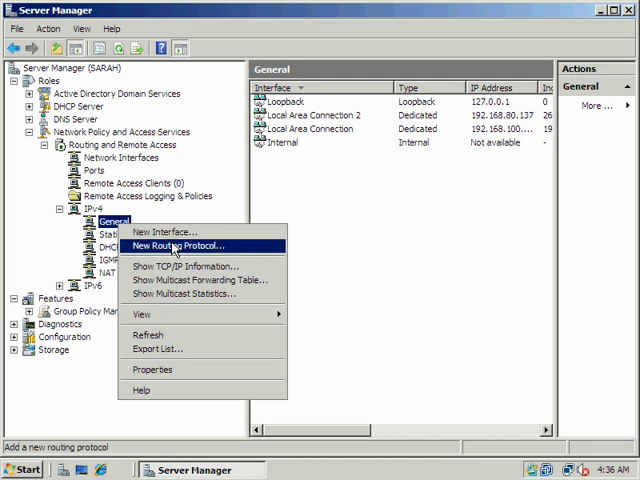
left_click(186, 246)
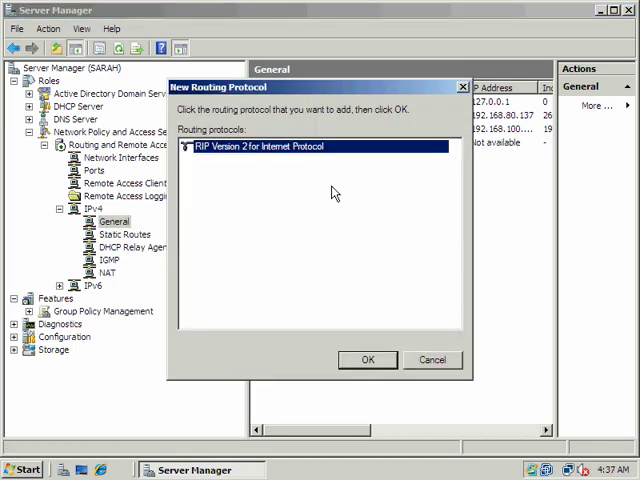
left_click(432, 359)
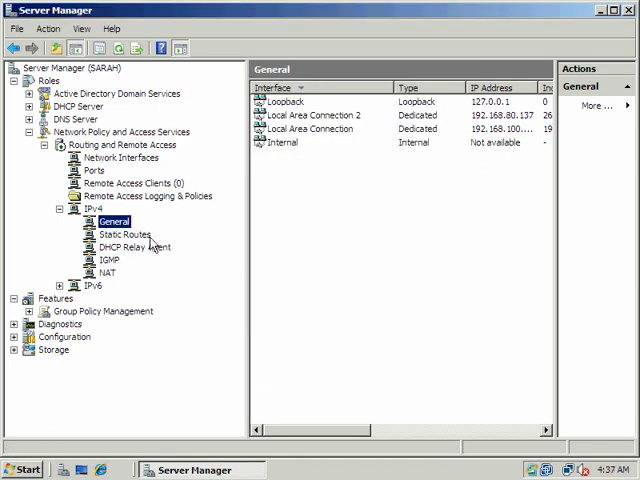
mouse_move(456, 216)
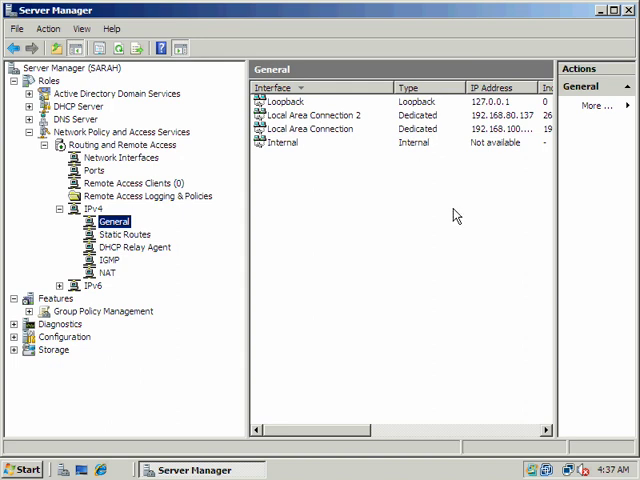
mouse_move(566, 309)
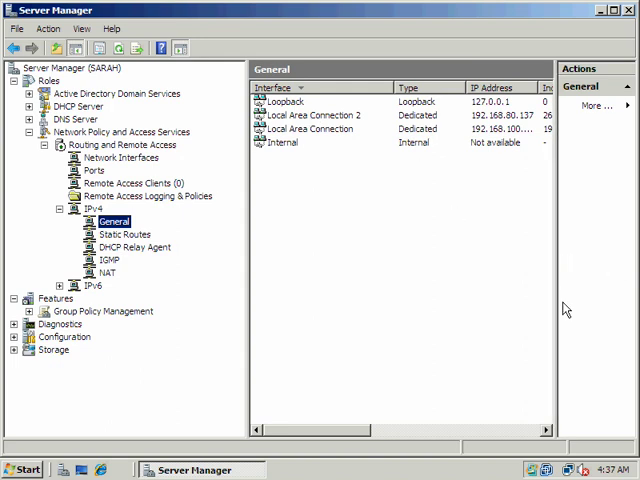
scroll("right", 3)
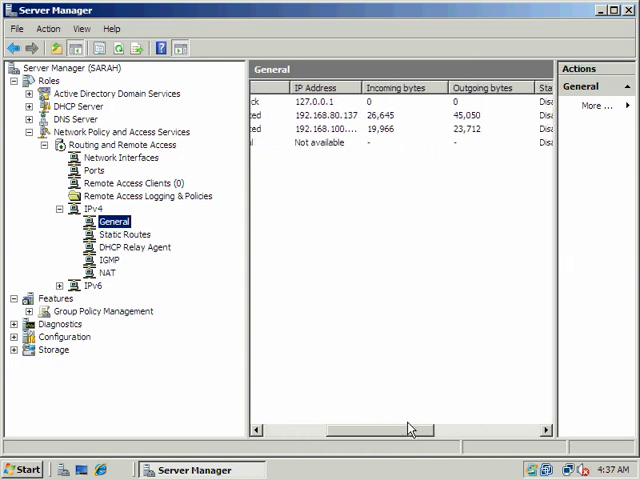
scroll("right", 3)
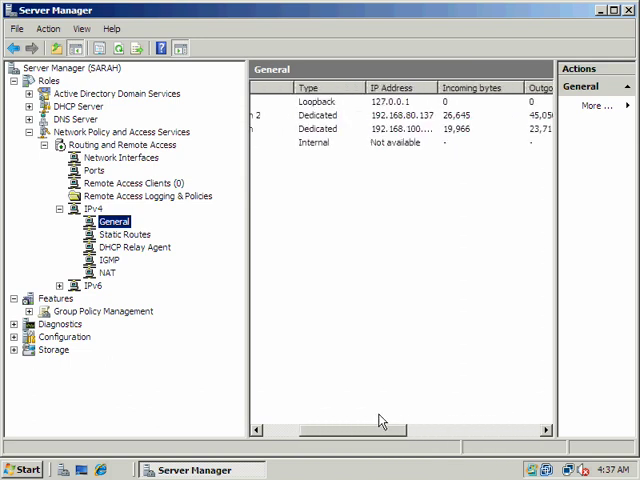
Start a new static route under Static Routes, then cancel it without adding any route
left_click(124, 234)
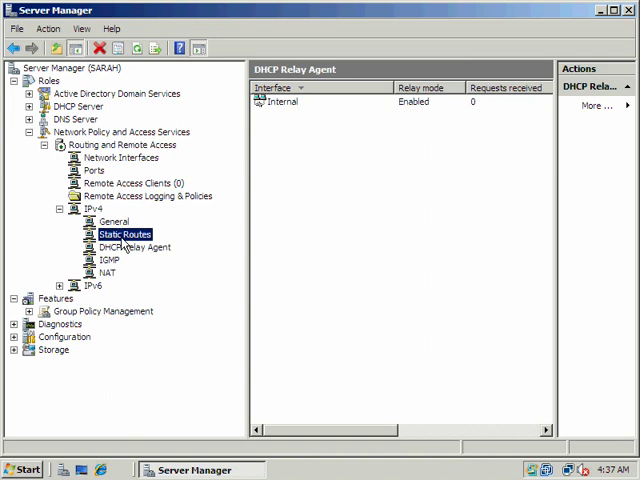
right_click(123, 233)
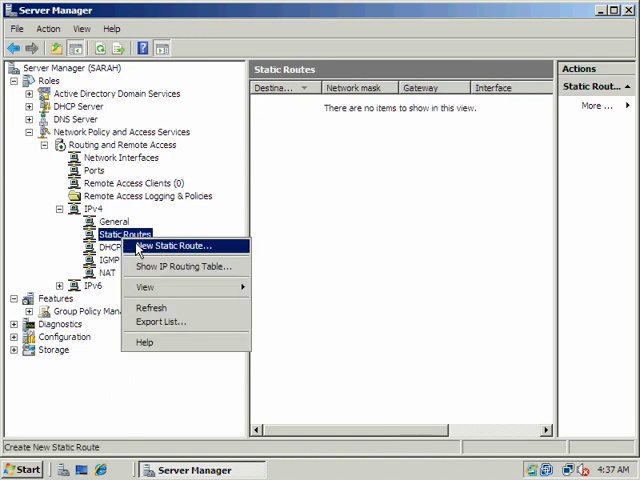
left_click(177, 246)
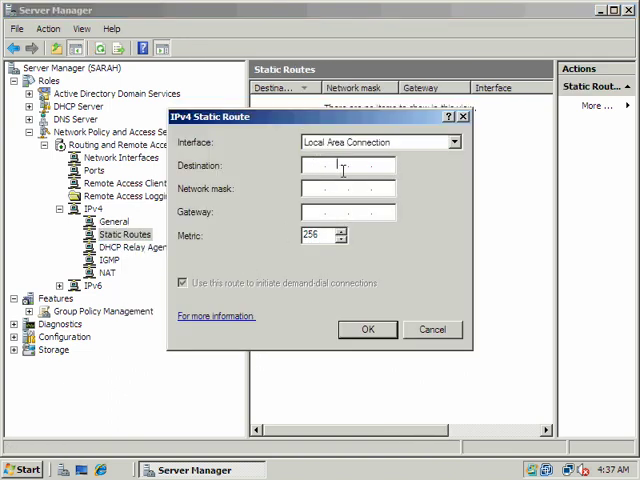
left_click(432, 329)
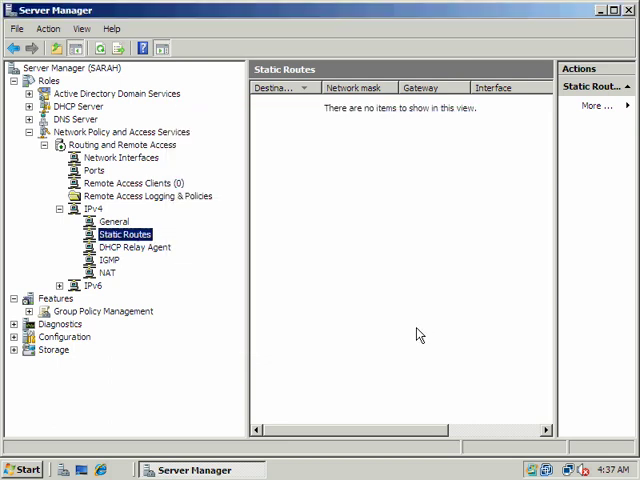
mouse_move(143, 243)
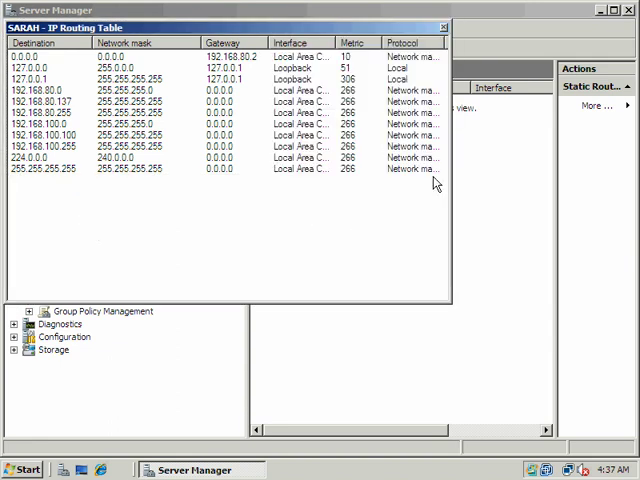
mouse_move(450, 30)
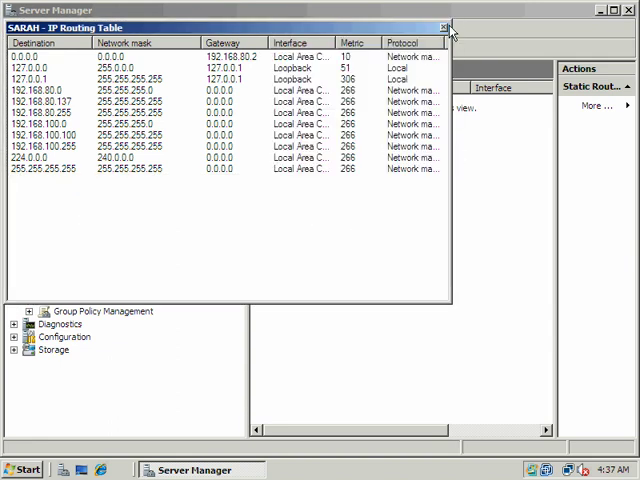
Close the IP Routing Table window and bring up the DHCP Relay Agent actions
left_click(445, 27)
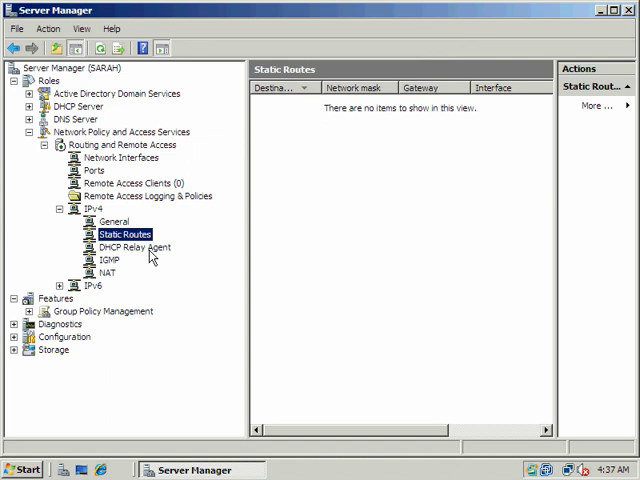
right_click(131, 247)
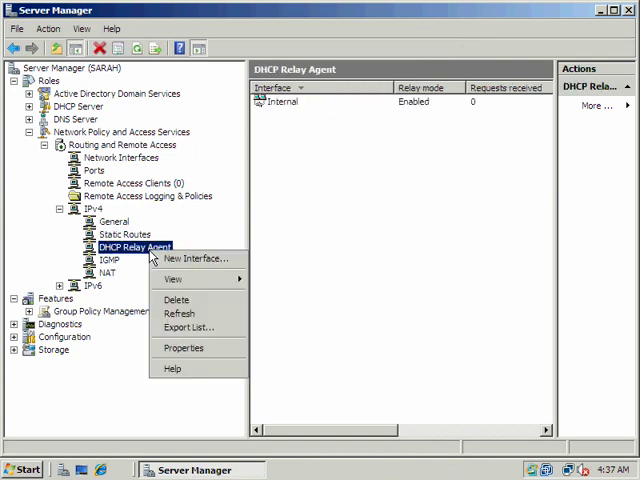
mouse_move(195, 258)
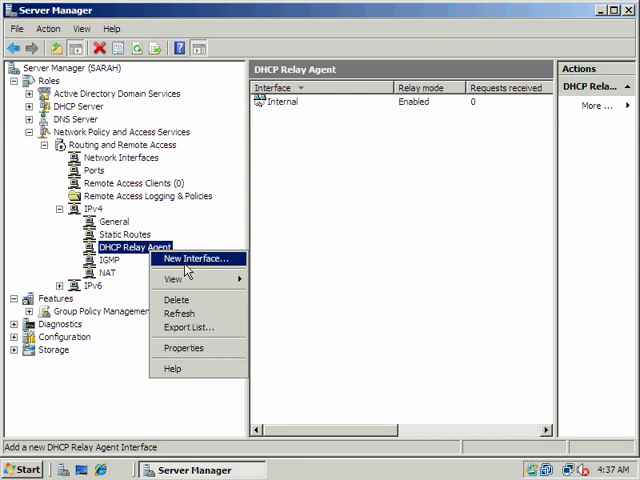
Add Local Area Connection as a new DHCP relay interface, enabled beside Internal
left_click(196, 258)
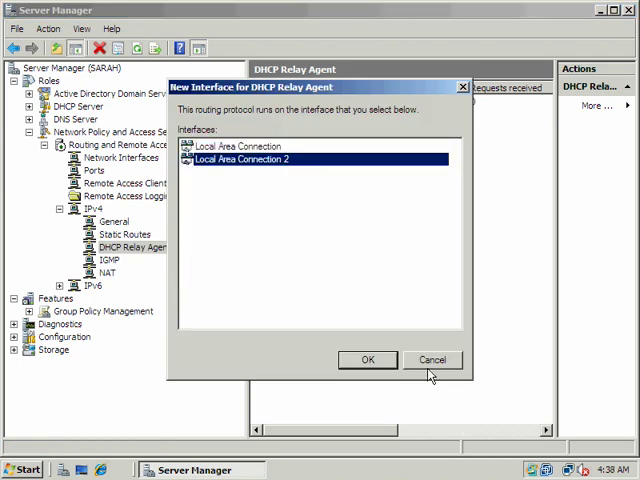
mouse_move(310, 183)
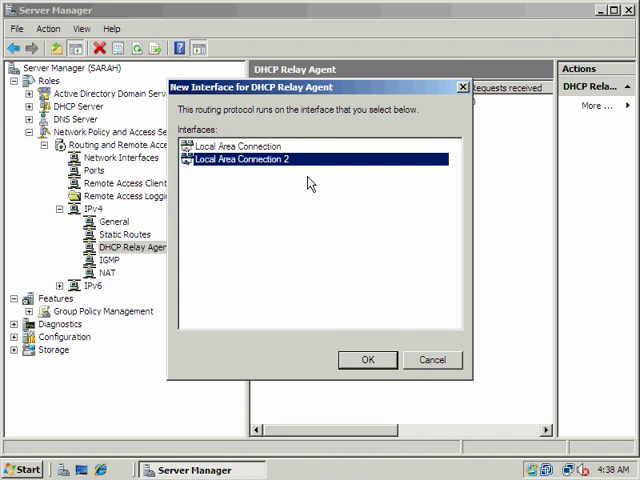
left_click(240, 146)
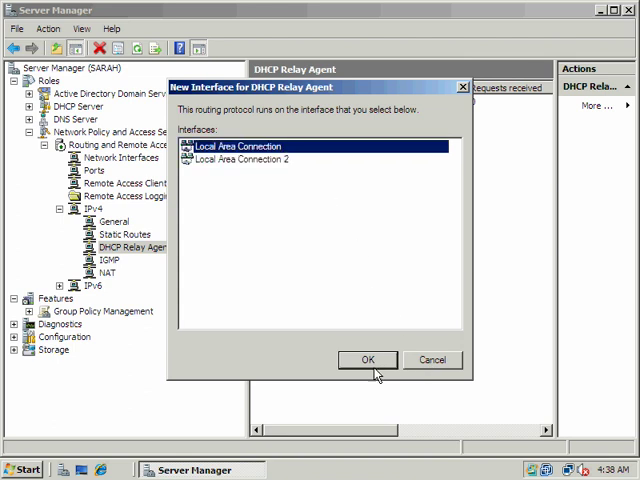
left_click(367, 359)
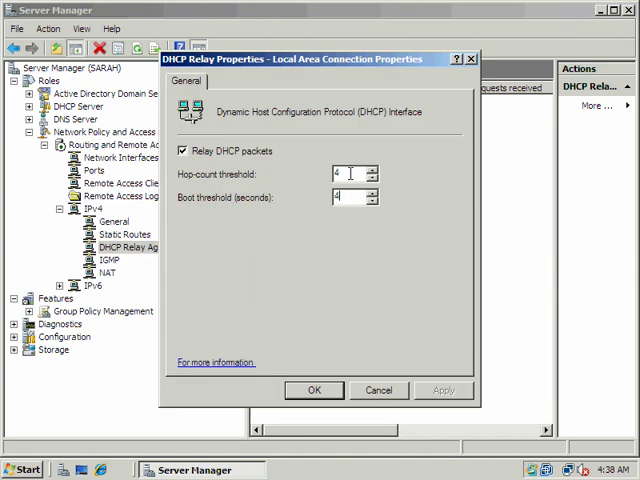
mouse_move(335, 341)
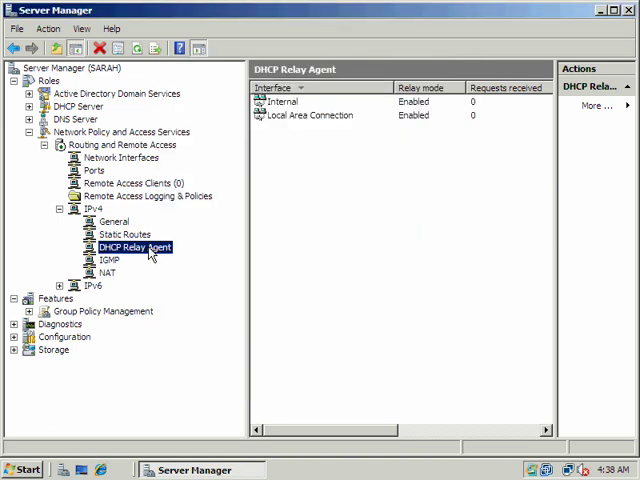
mouse_move(294, 124)
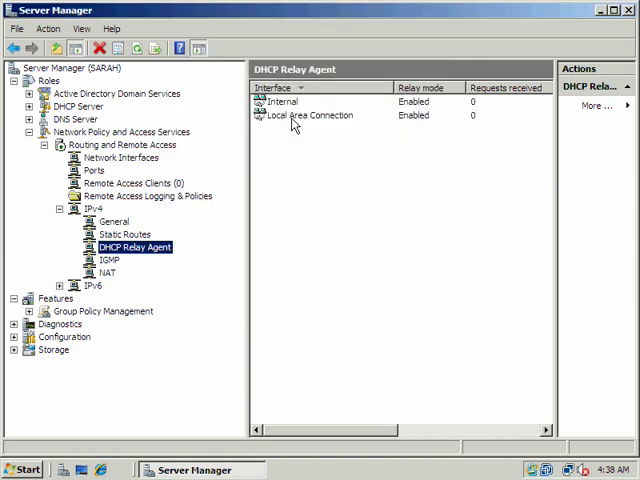
double_click(311, 114)
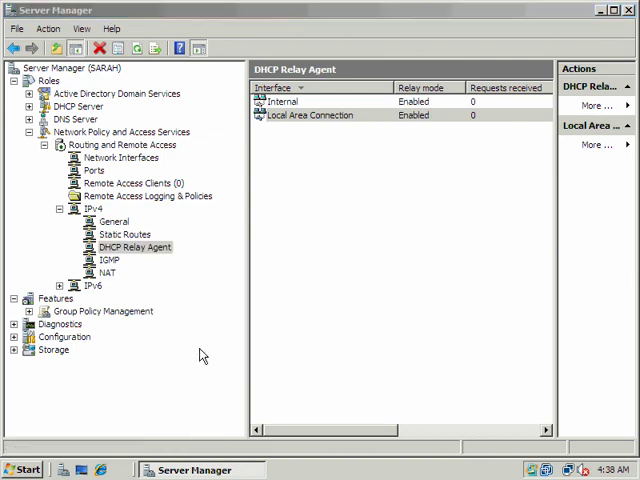
Add 192.168.100.100 as a relay server address, then cancel the relay properties
double_click(131, 247)
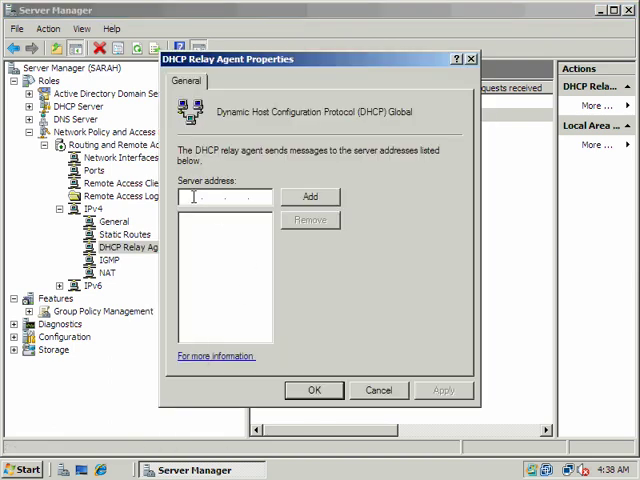
type("192.168")
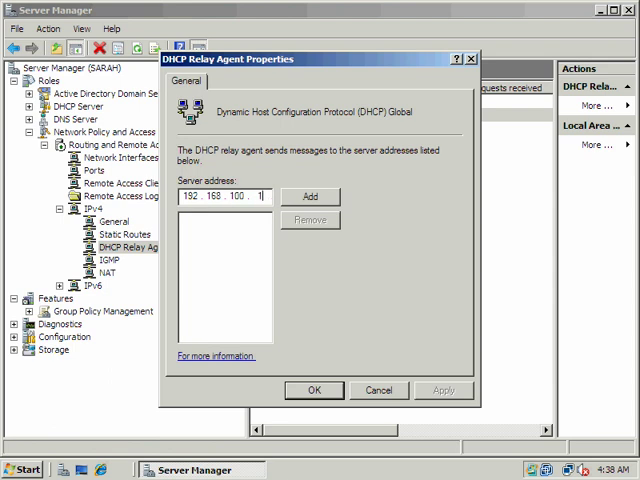
type("100")
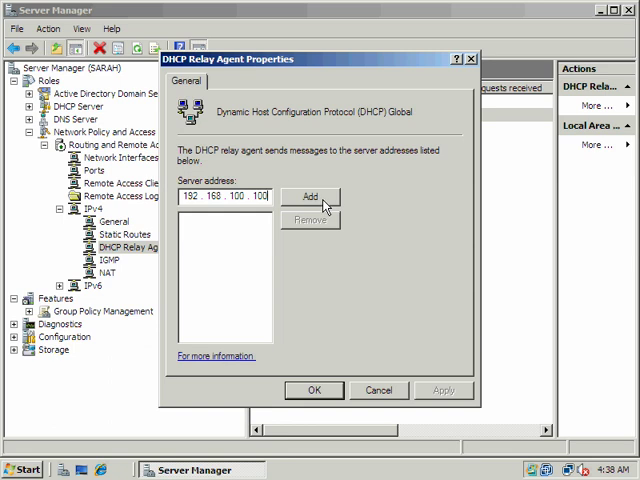
left_click(310, 196)
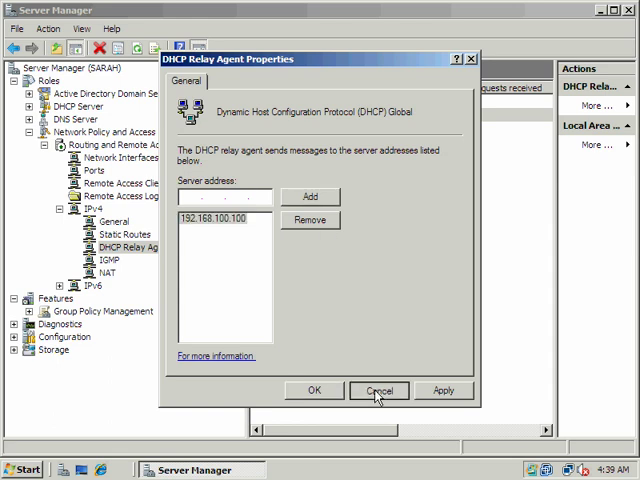
left_click(379, 390)
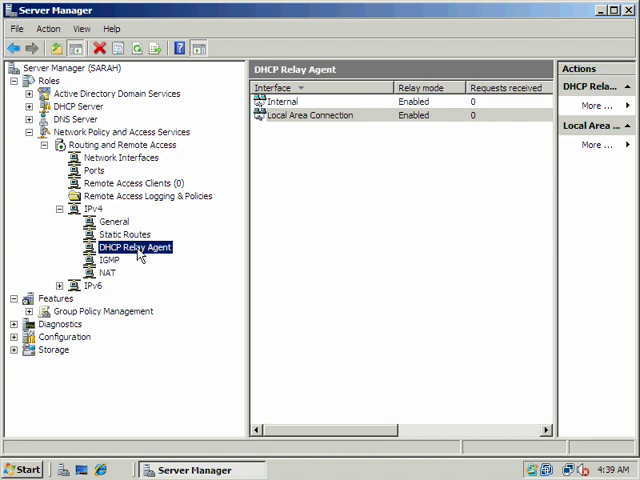
Delete Local Area Connection from the DHCP relay interfaces and reselect the DHCP Relay Agent node
right_click(310, 114)
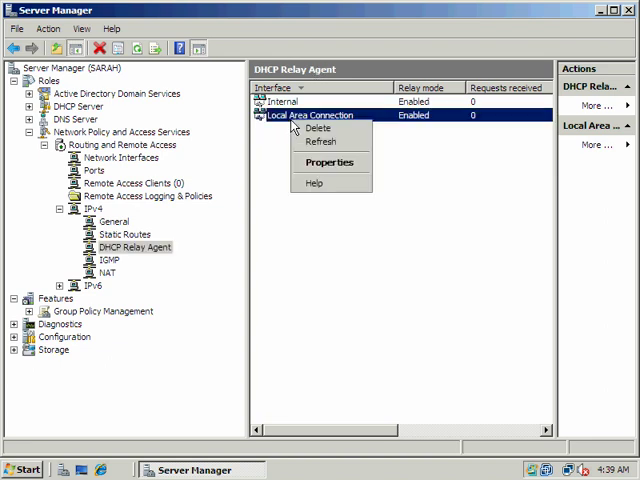
left_click(318, 127)
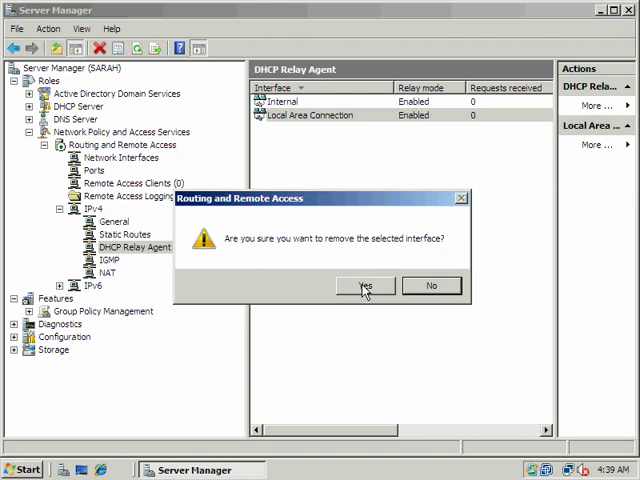
left_click(363, 285)
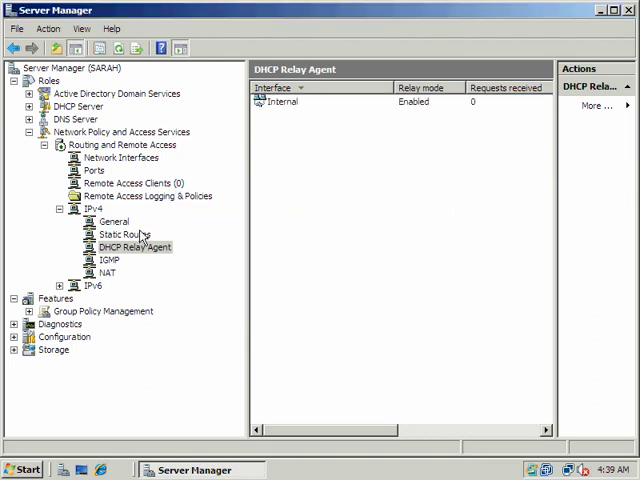
left_click(131, 247)
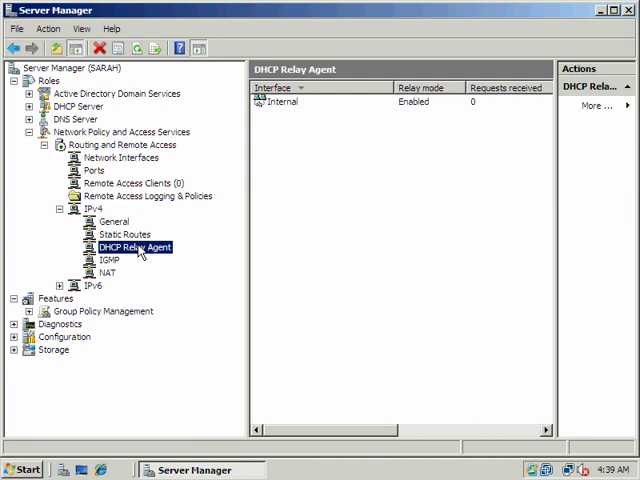
mouse_move(122, 262)
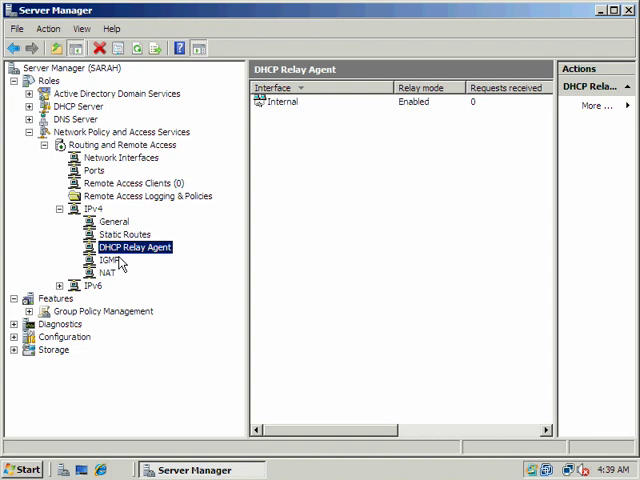
View the IGMP interfaces, then switch to the NAT interface list with mapping counts
left_click(108, 260)
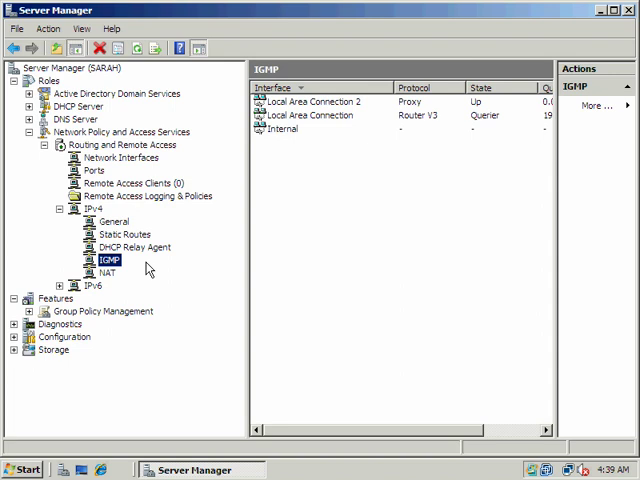
right_click(106, 260)
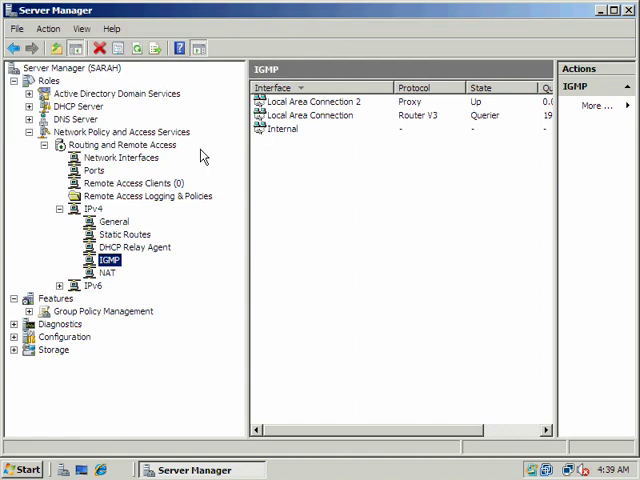
right_click(105, 271)
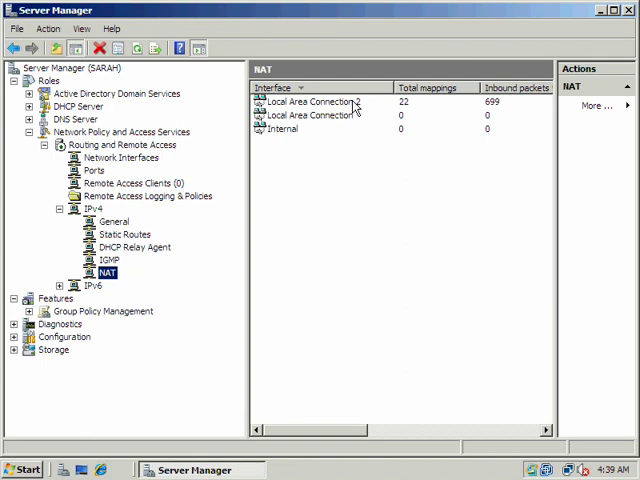
double_click(315, 101)
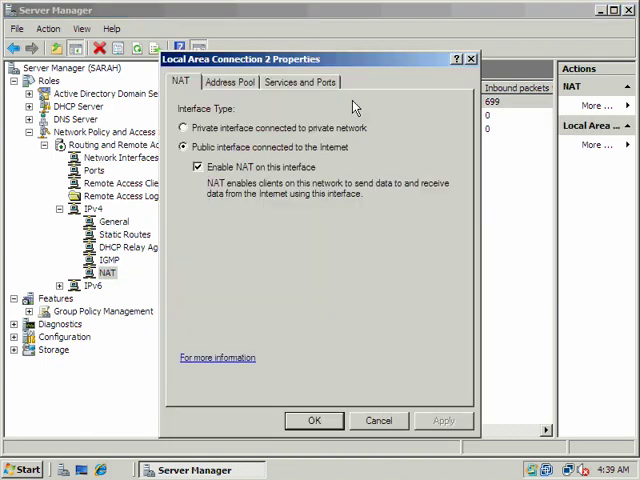
mouse_move(225, 180)
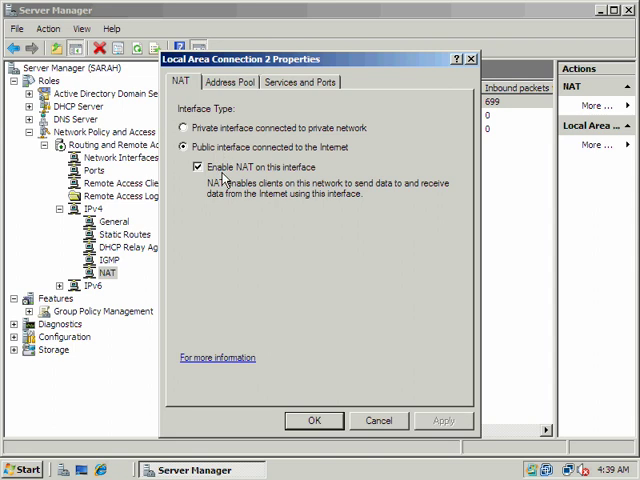
left_click(229, 82)
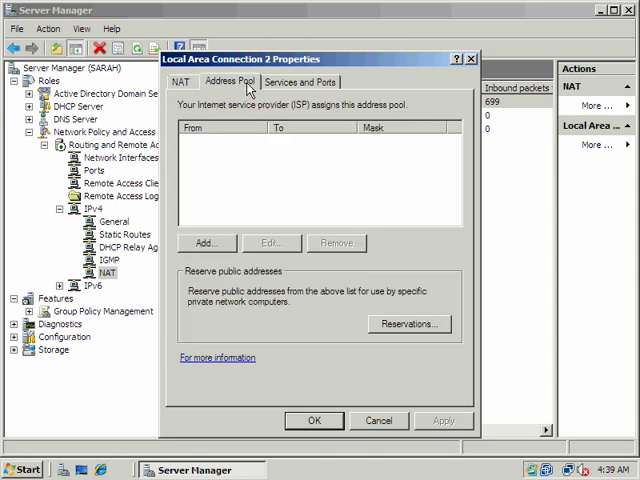
left_click(299, 82)
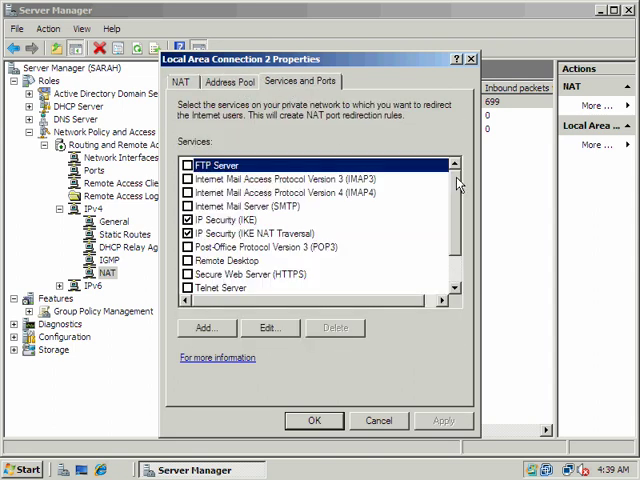
scroll("down", 3)
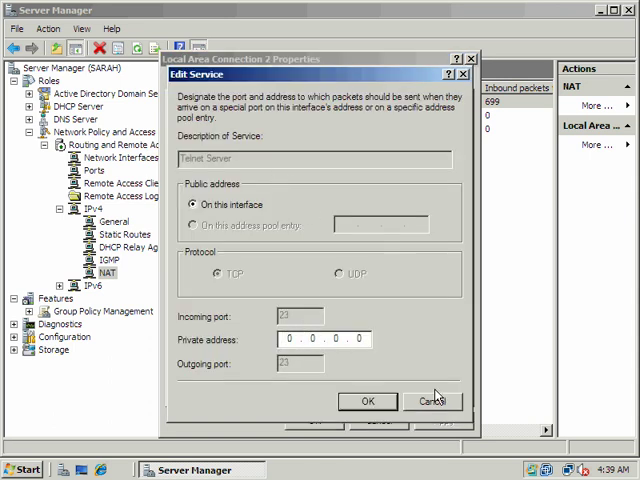
left_click(433, 401)
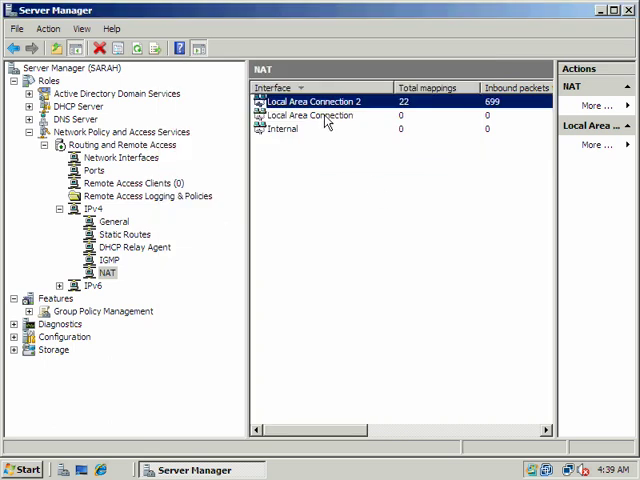
right_click(105, 272)
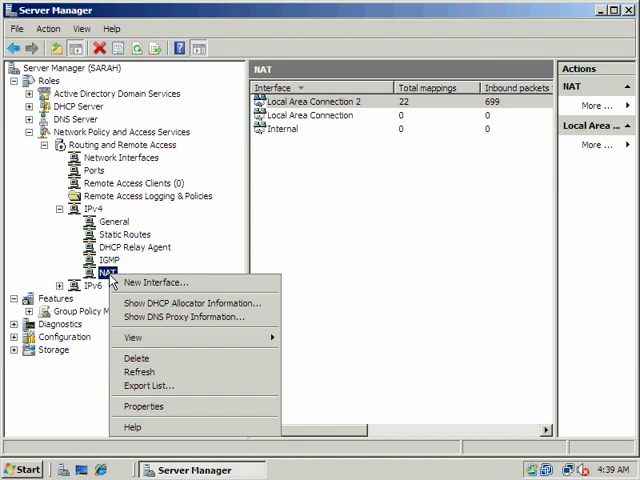
mouse_move(242, 257)
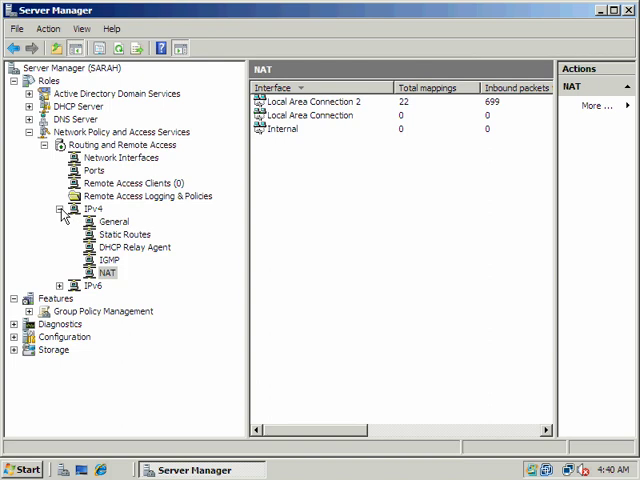
Collapse IPv4, view the remote access Ports list, and minimize Server Manager
left_click(133, 183)
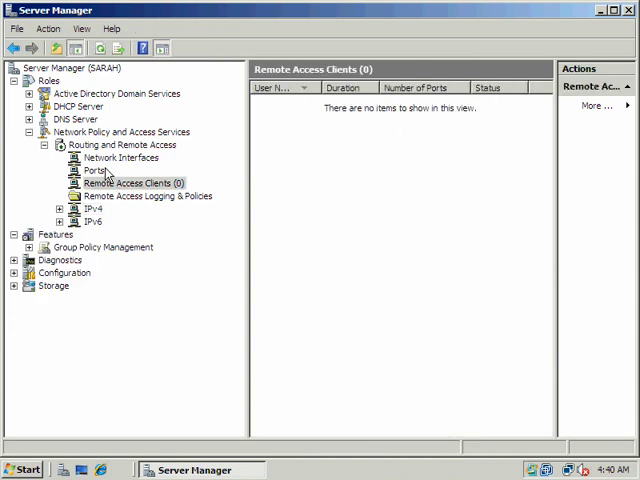
left_click(100, 170)
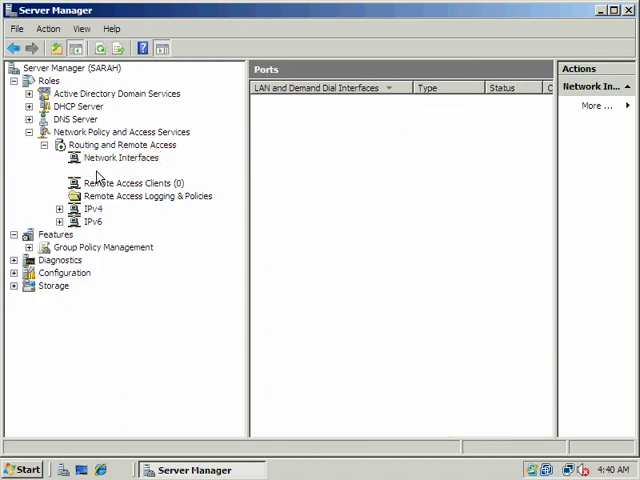
left_click(92, 170)
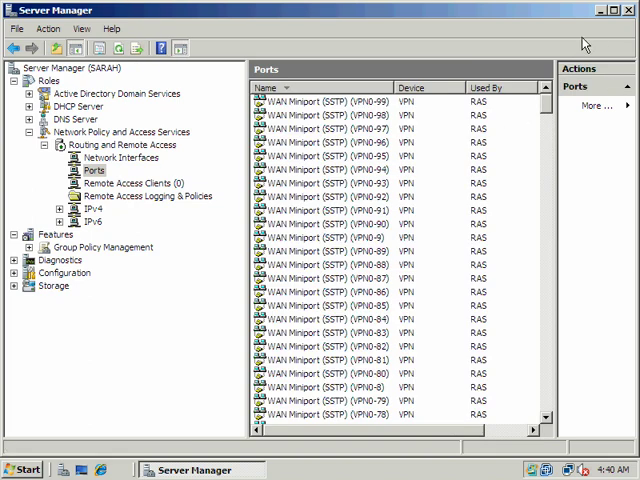
mouse_move(600, 15)
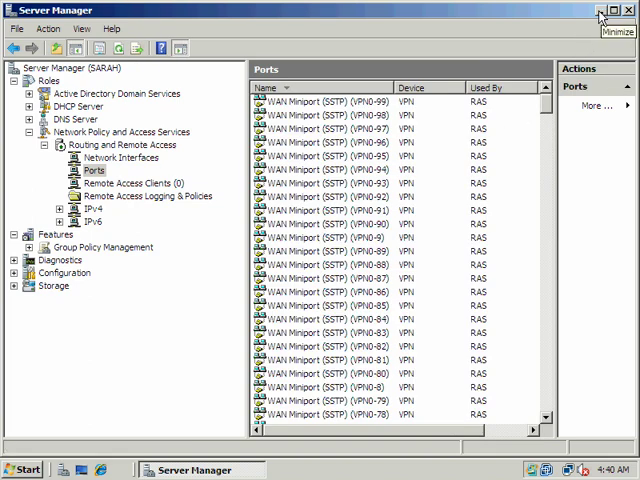
left_click(599, 10)
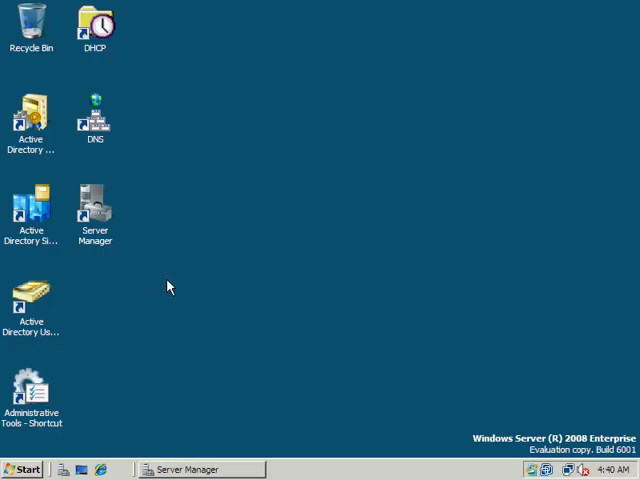